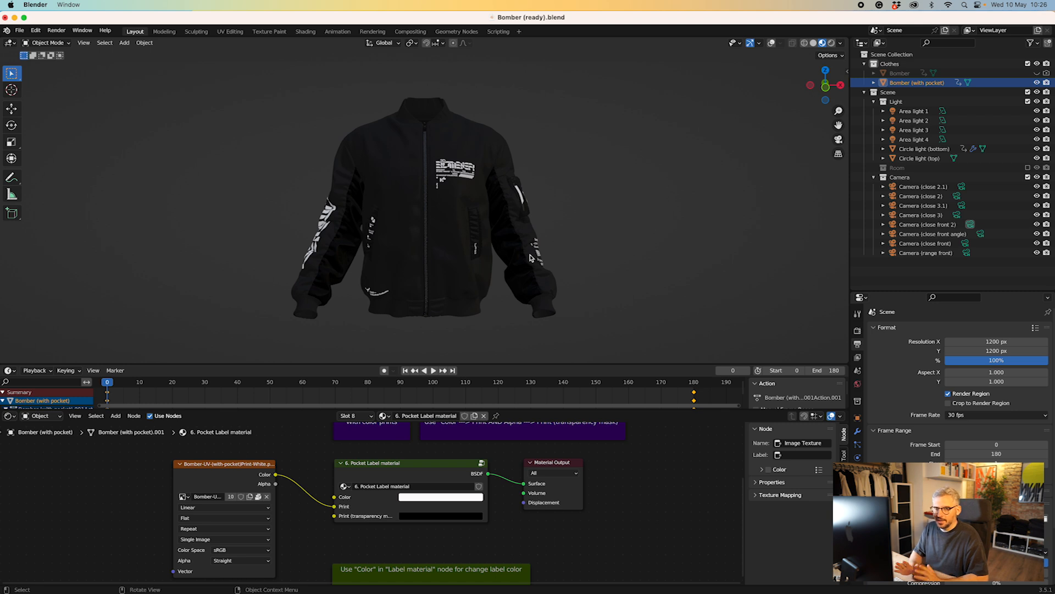
# - Compare the plain and pocket bombers, then play the animation through the close 2.1 camera
pyautogui.click(901, 73)
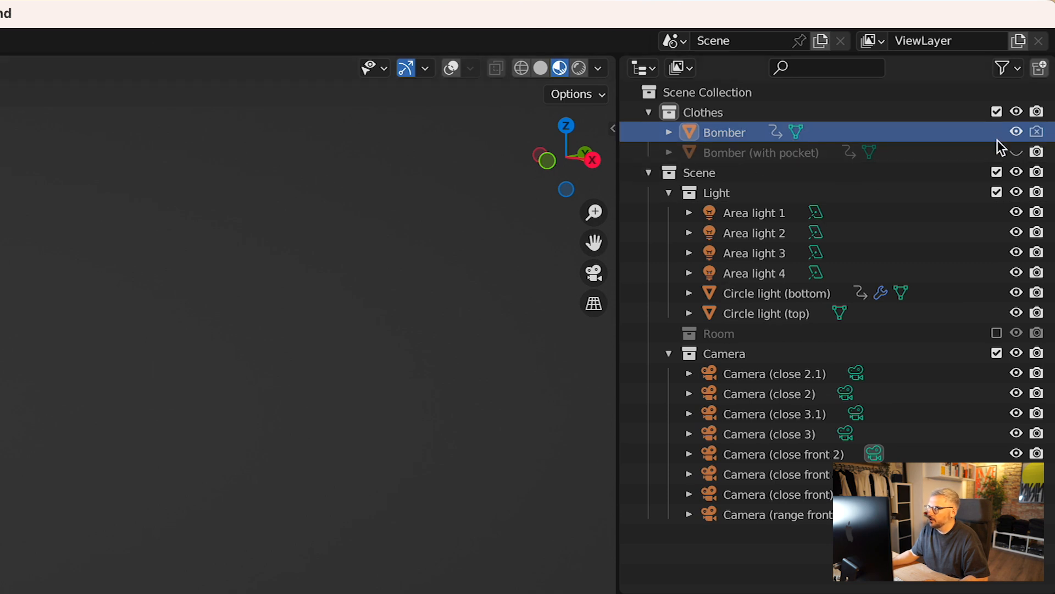
pyautogui.click(1016, 132)
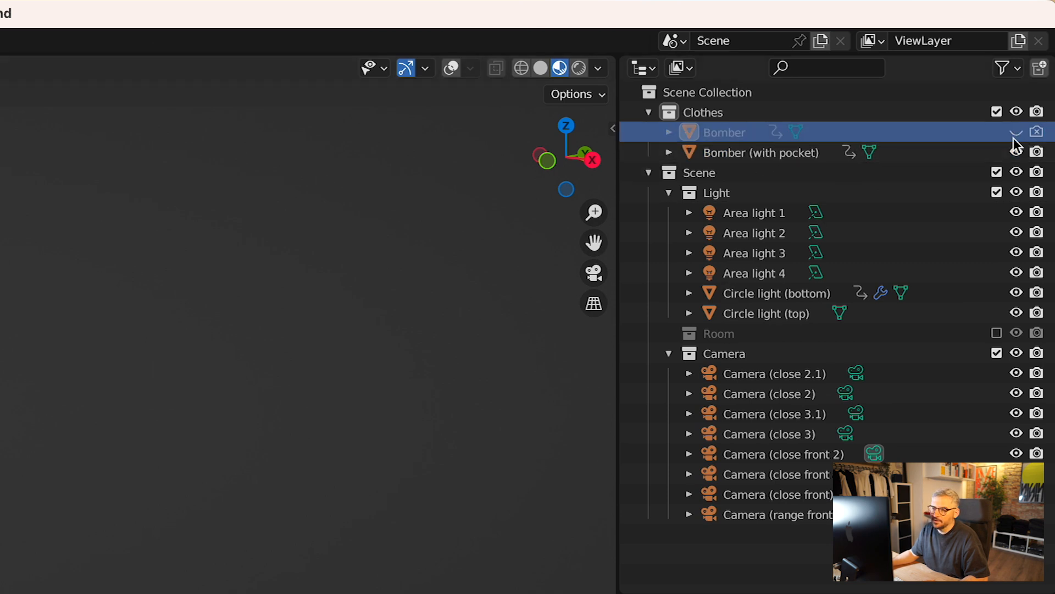
pyautogui.moveTo(1037, 152)
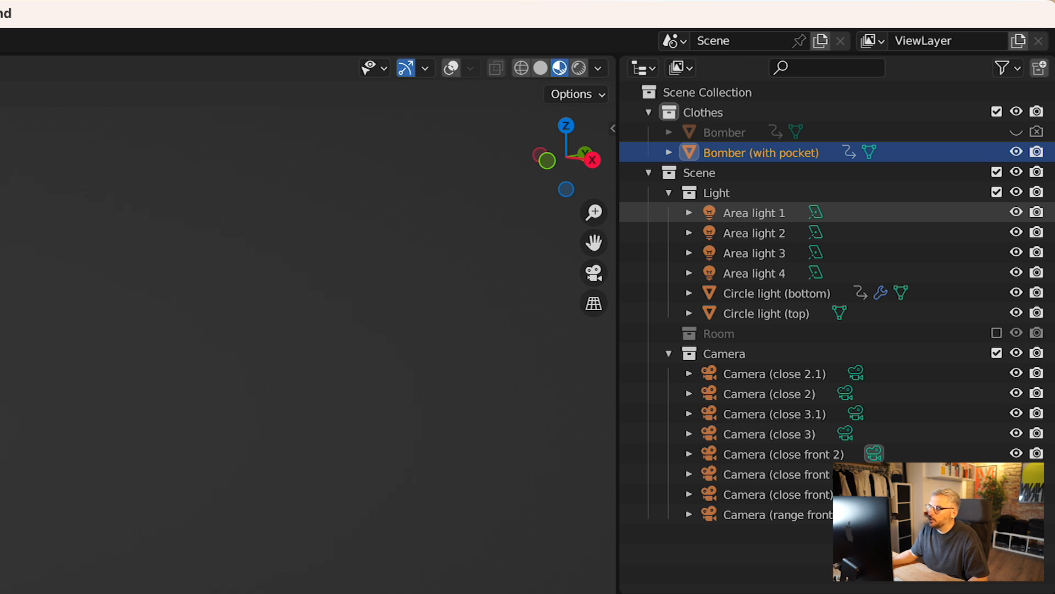
pyautogui.moveTo(1013, 229)
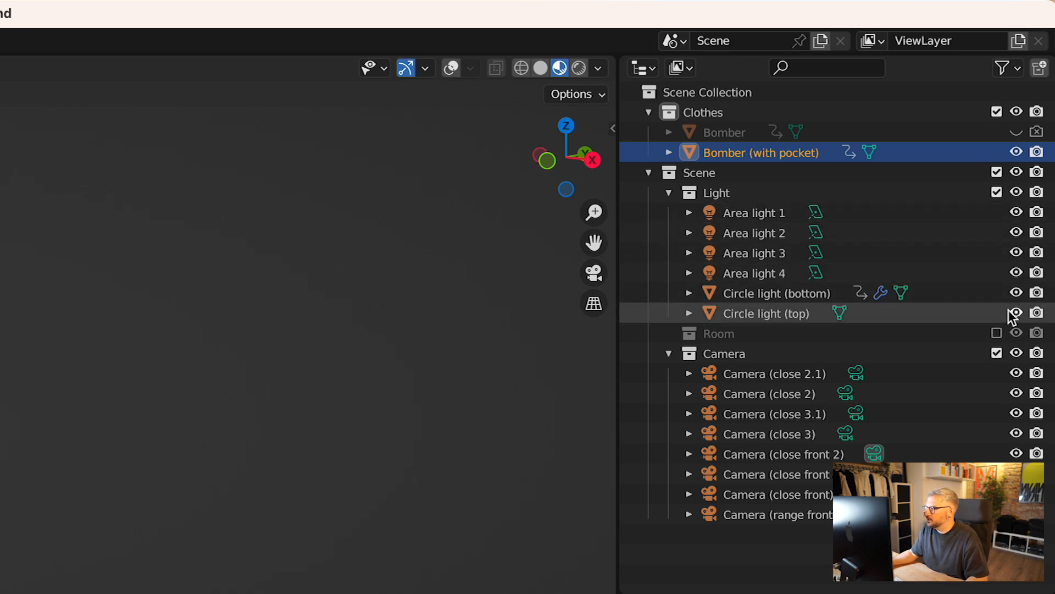
pyautogui.moveTo(1015, 313)
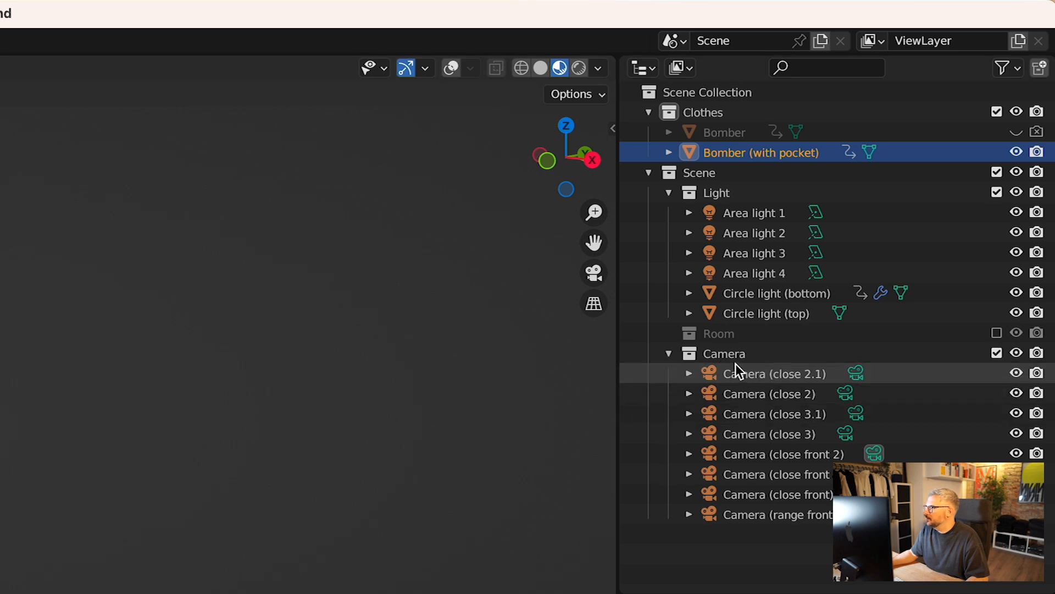
pyautogui.moveTo(872, 385)
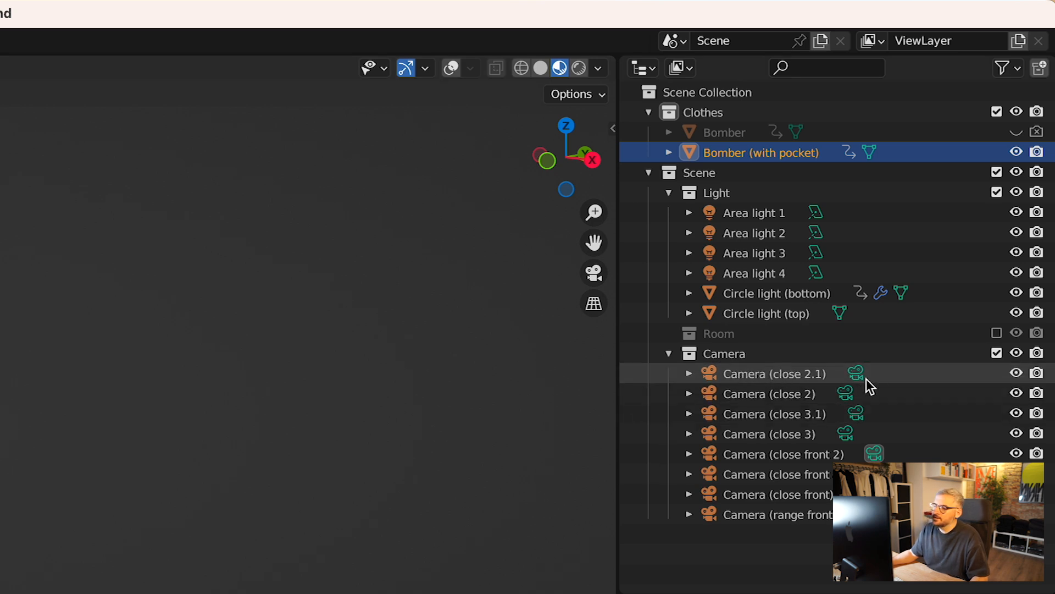
pyautogui.click(774, 374)
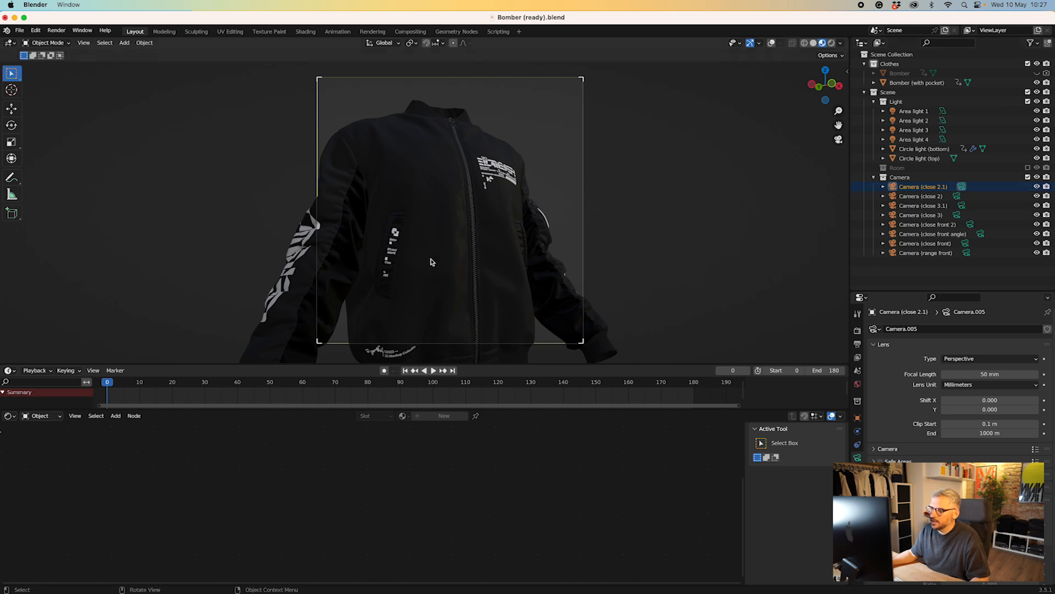
pyautogui.click(425, 369)
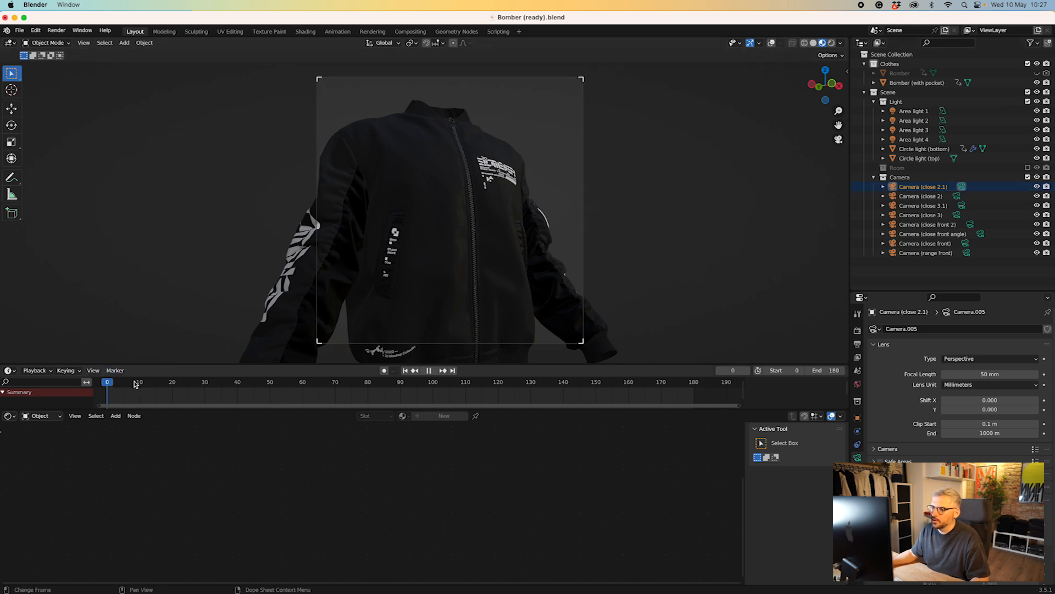
pyautogui.click(153, 382)
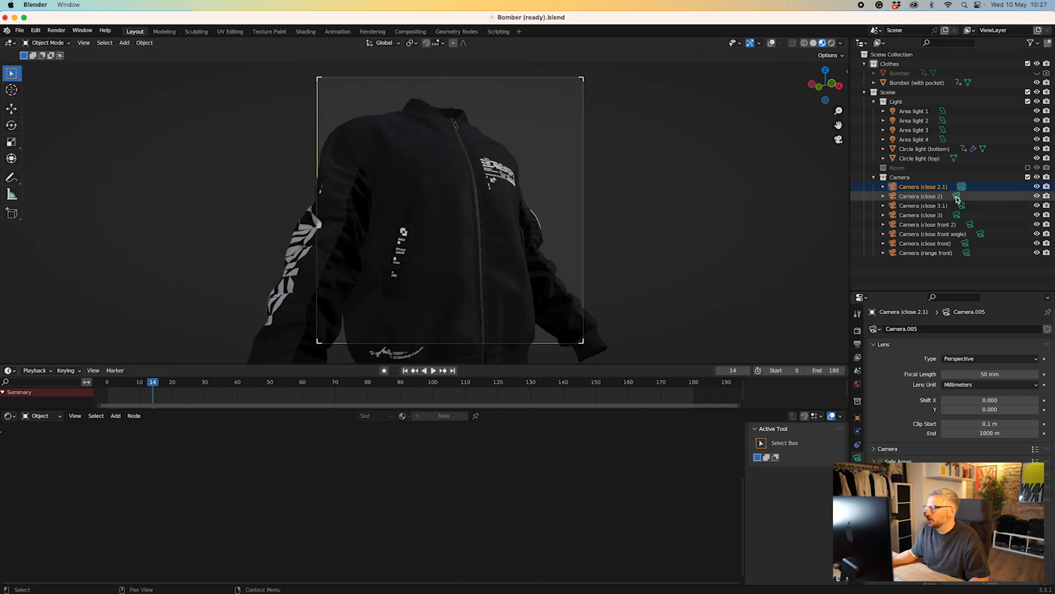
# - Look through the close 2, close 3 and close front 2 cameras
pyautogui.click(921, 196)
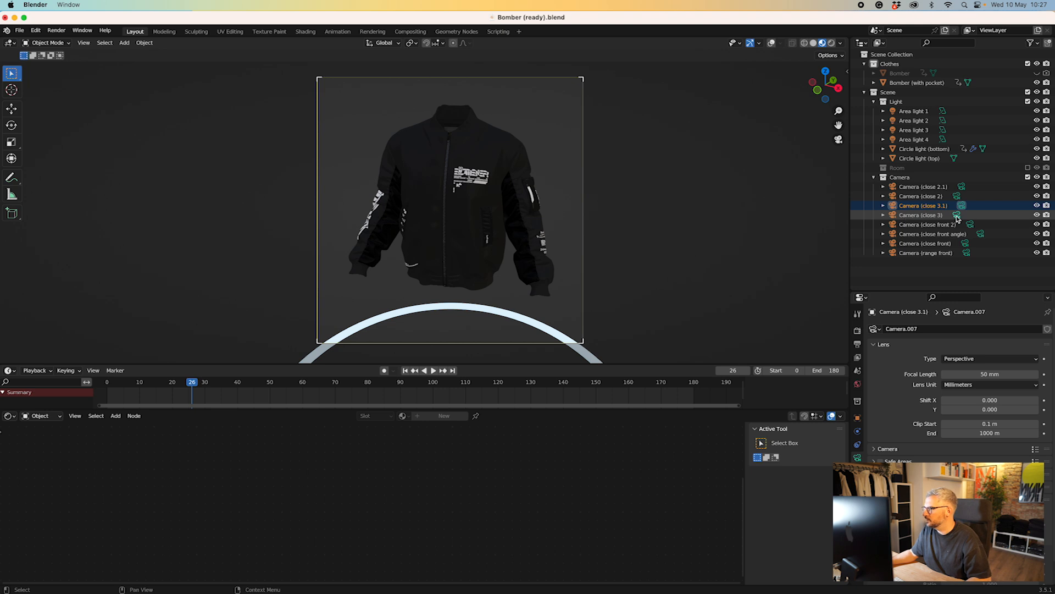
pyautogui.click(923, 215)
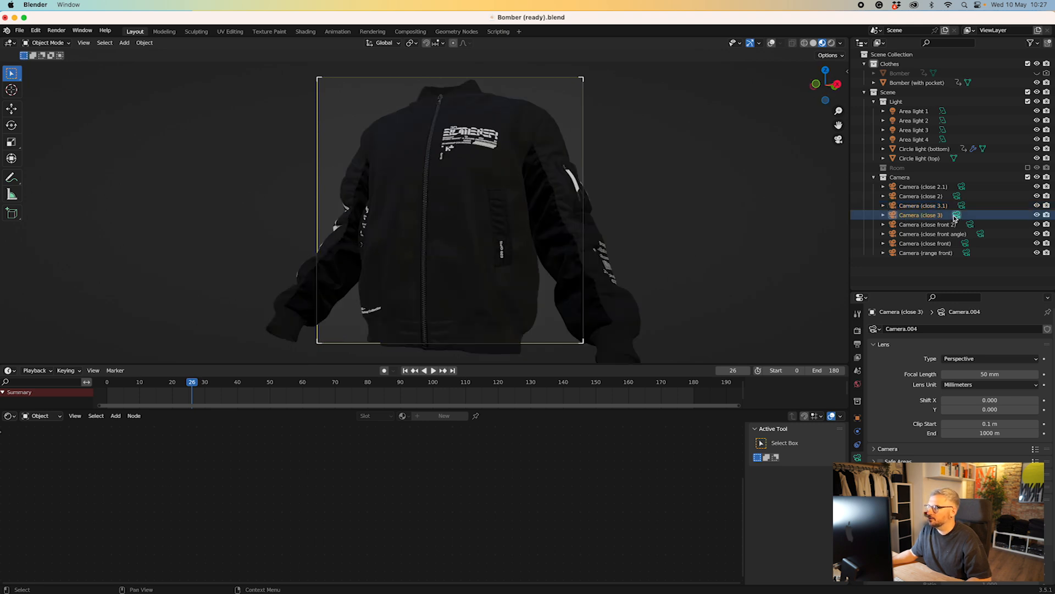
pyautogui.click(927, 225)
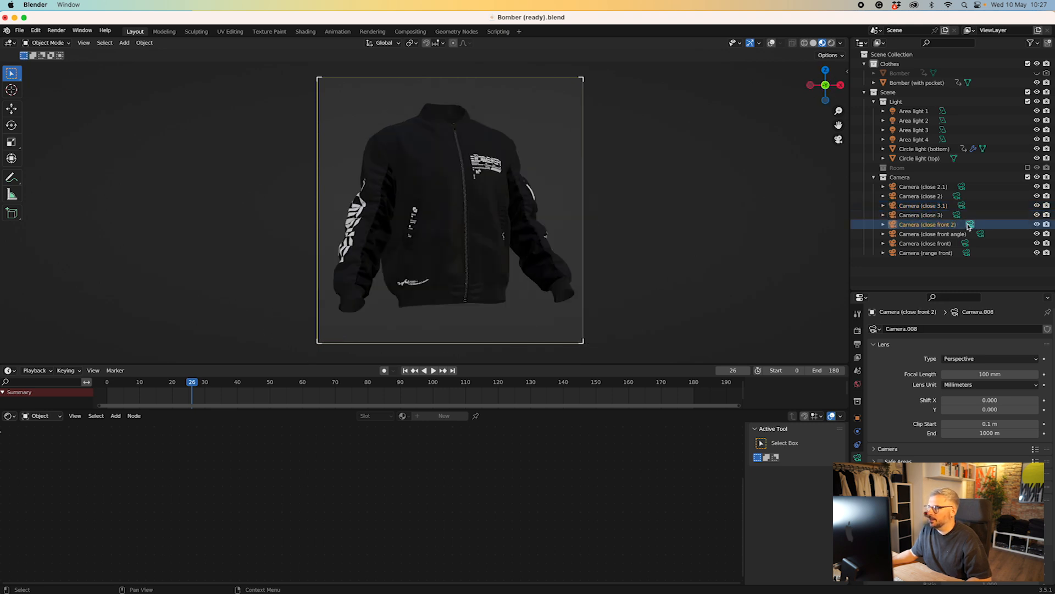
pyautogui.click(933, 233)
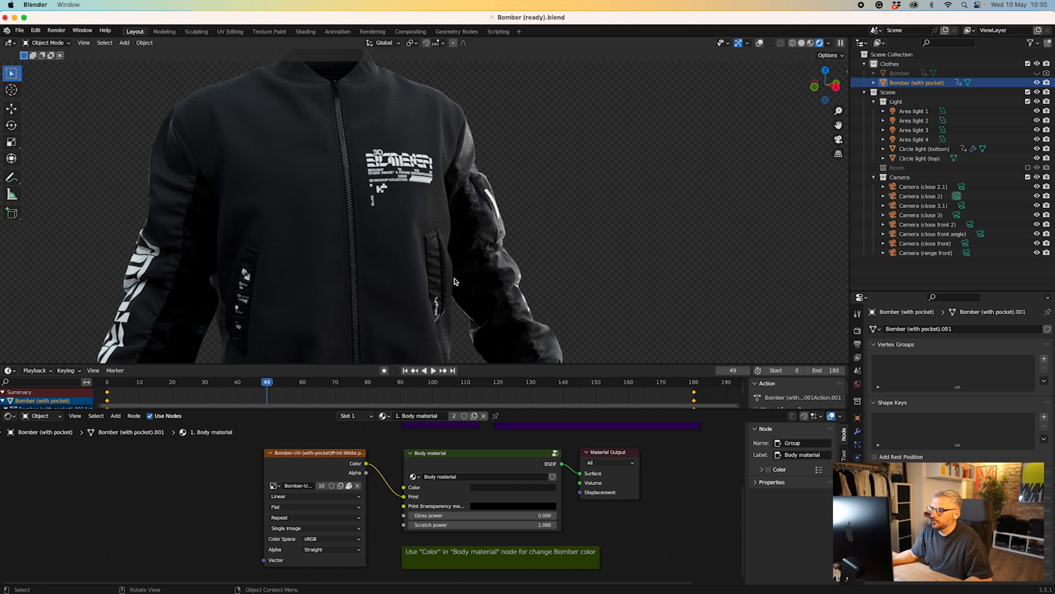
# - Start editing the Gloss power value in the Body material node
pyautogui.click(297, 382)
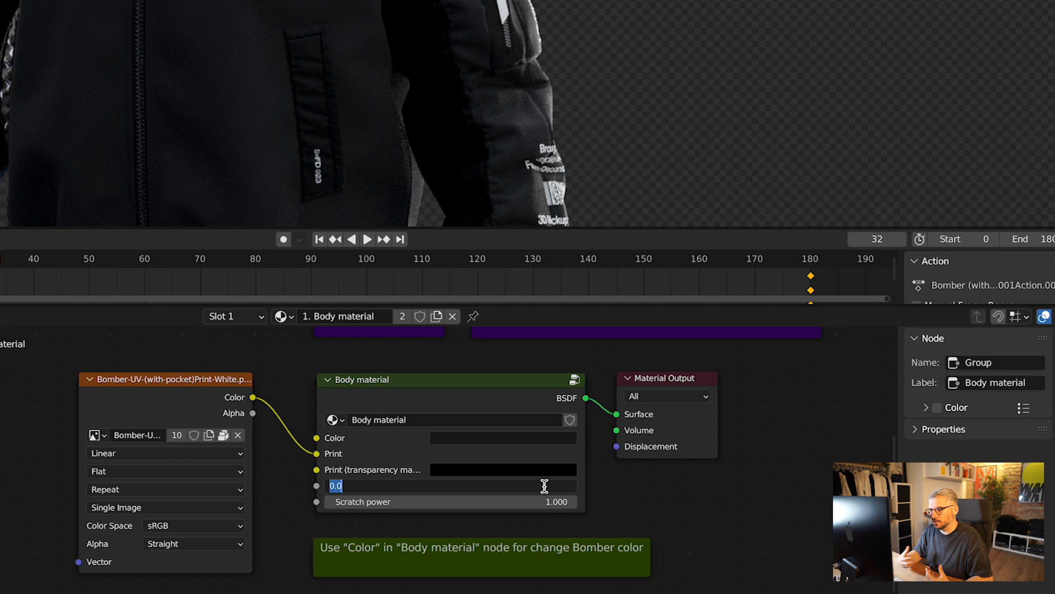
pyautogui.moveTo(401, 496)
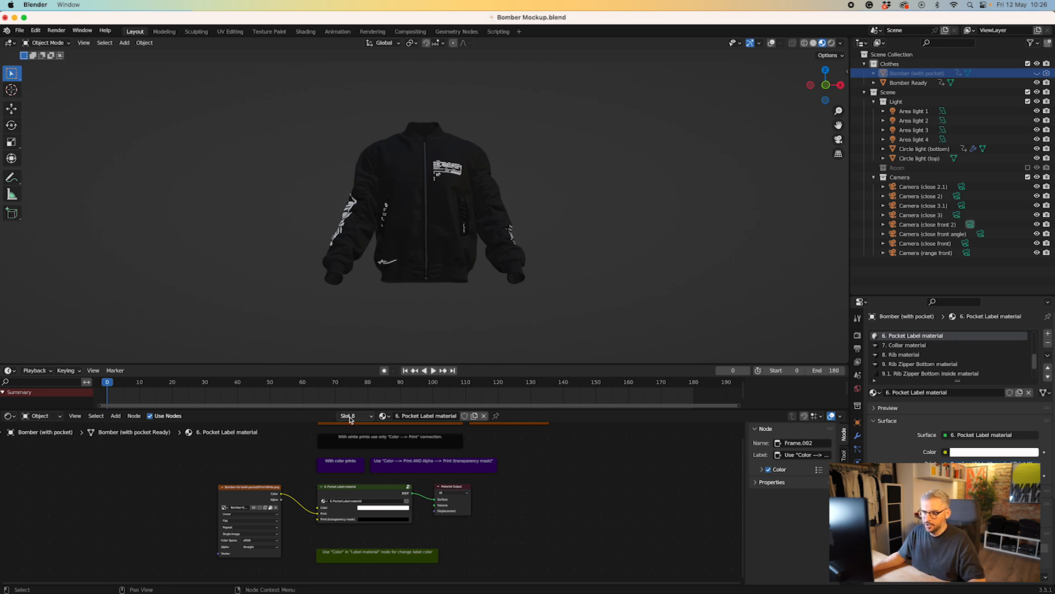
# - Set the 6. Pocket Label material's colour to a deep red
pyautogui.click(350, 415)
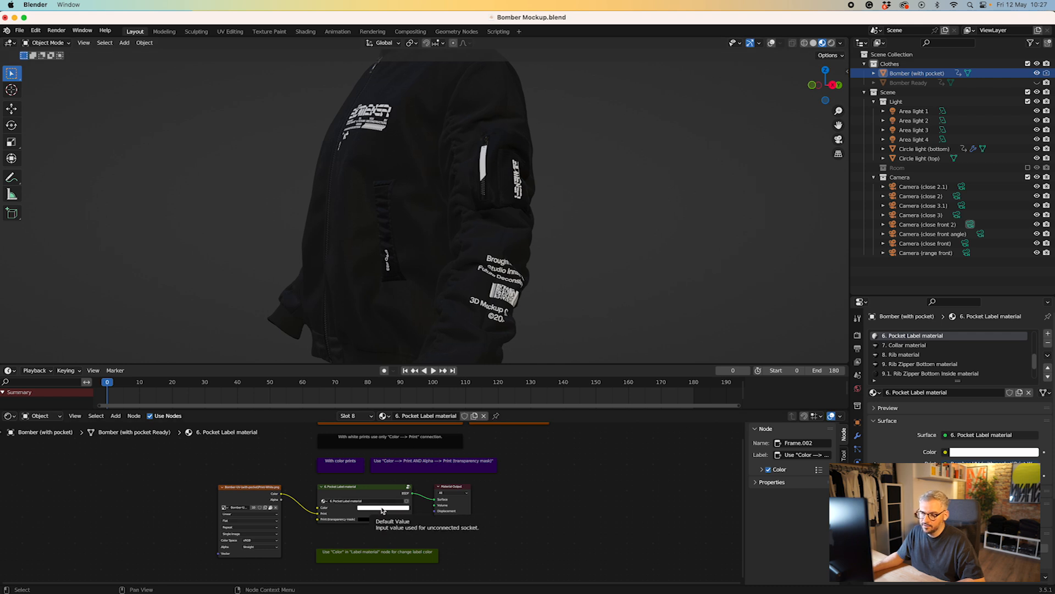
pyautogui.click(378, 507)
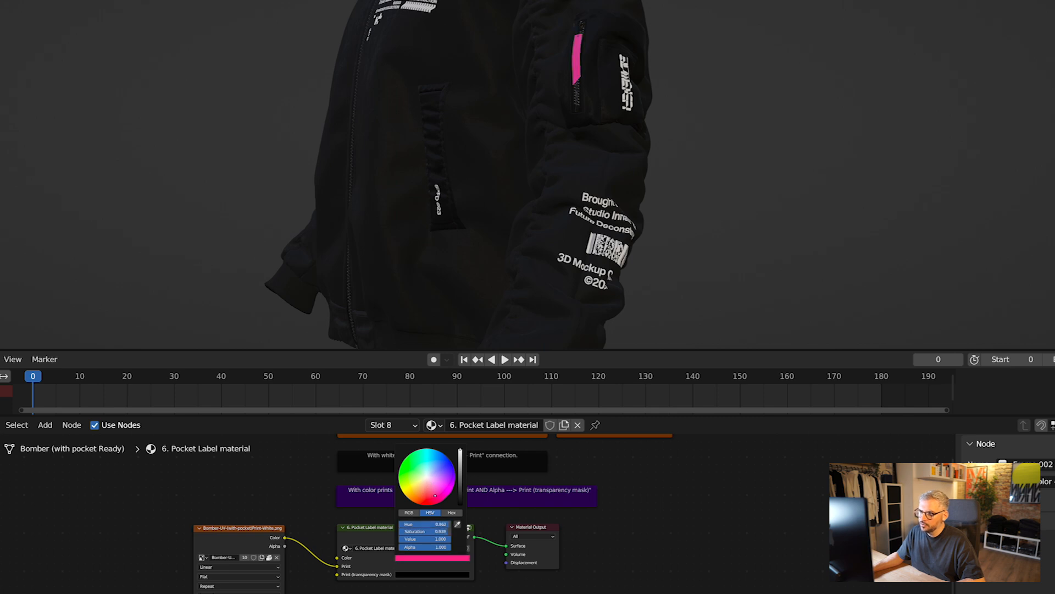
pyautogui.click(446, 492)
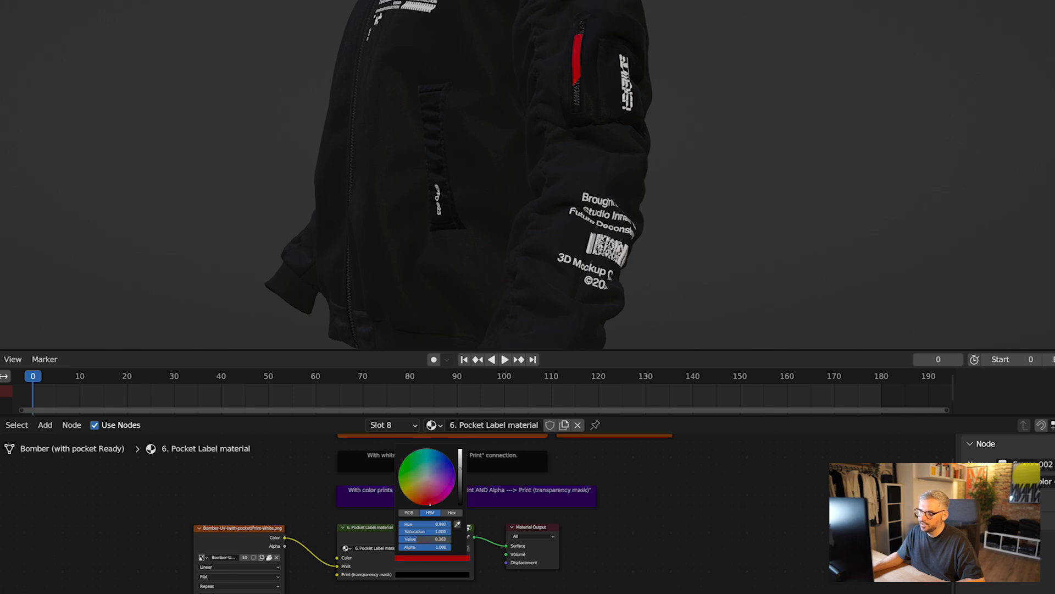
pyautogui.click(645, 496)
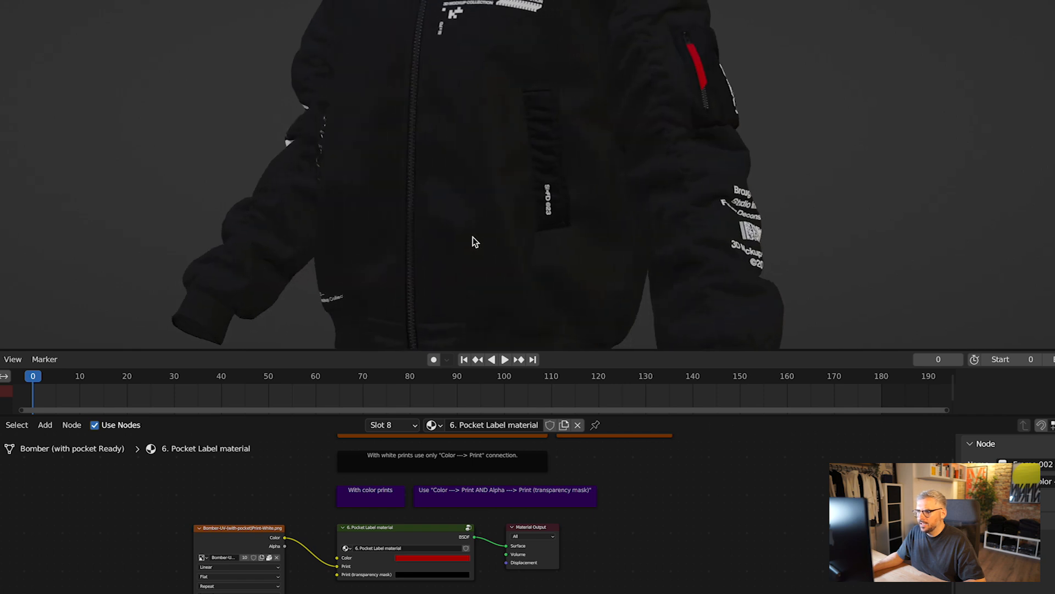
pyautogui.click(392, 425)
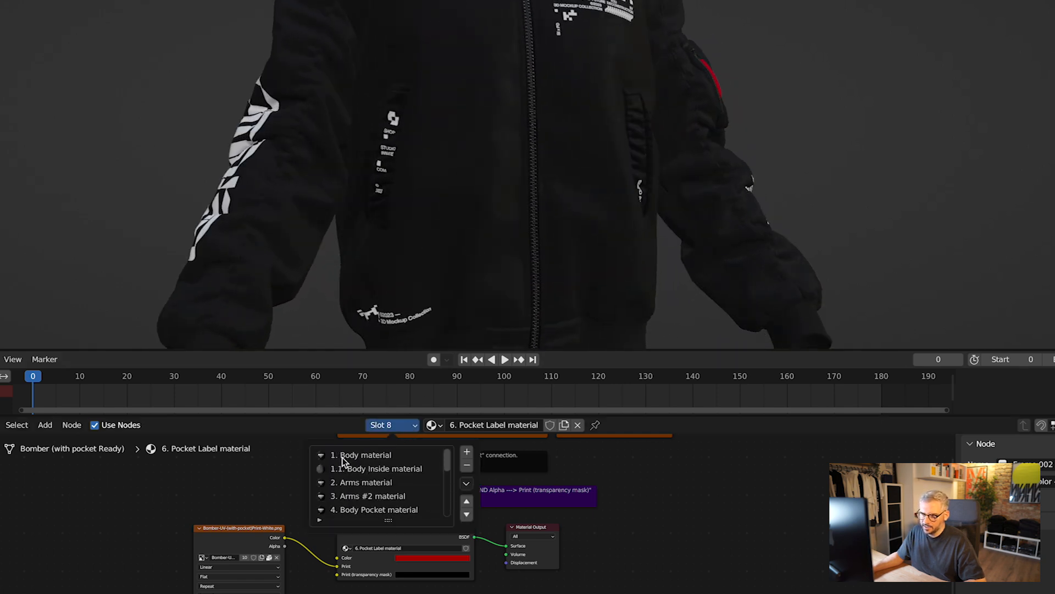
# - Switch the Shader Editor slot to the jacket's Body material
pyautogui.click(364, 455)
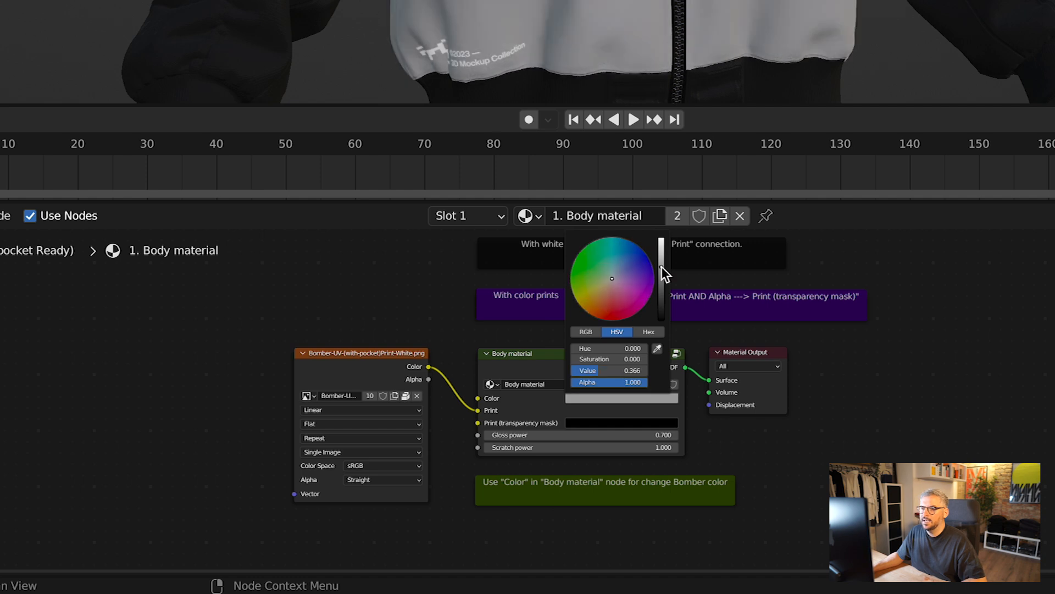
pyautogui.moveTo(665, 340)
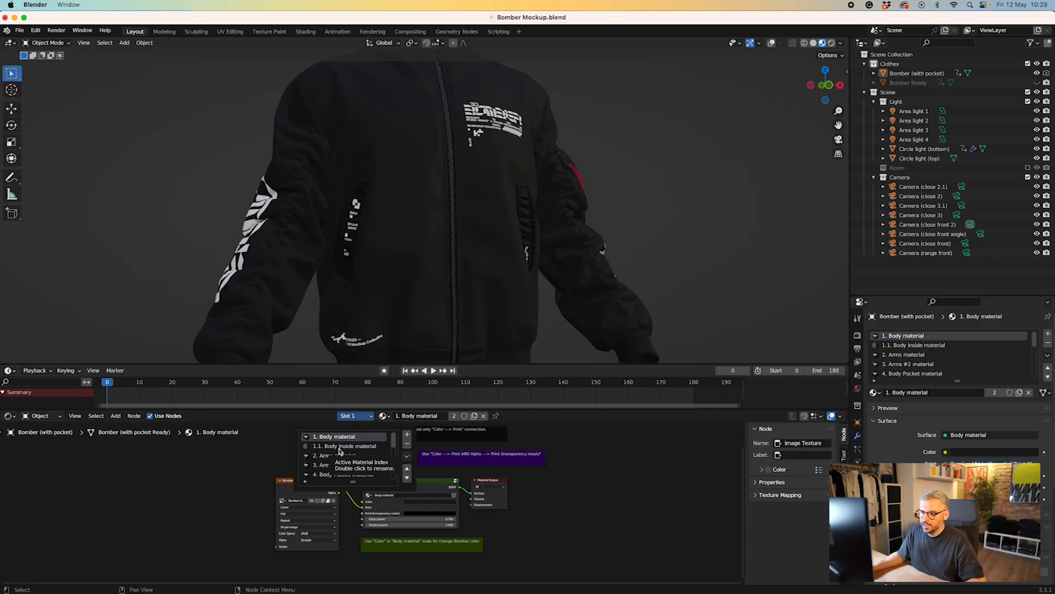
# - Show the red 1.1 Body Inside material, preview it Rendered, then return to Material Preview
pyautogui.click(347, 446)
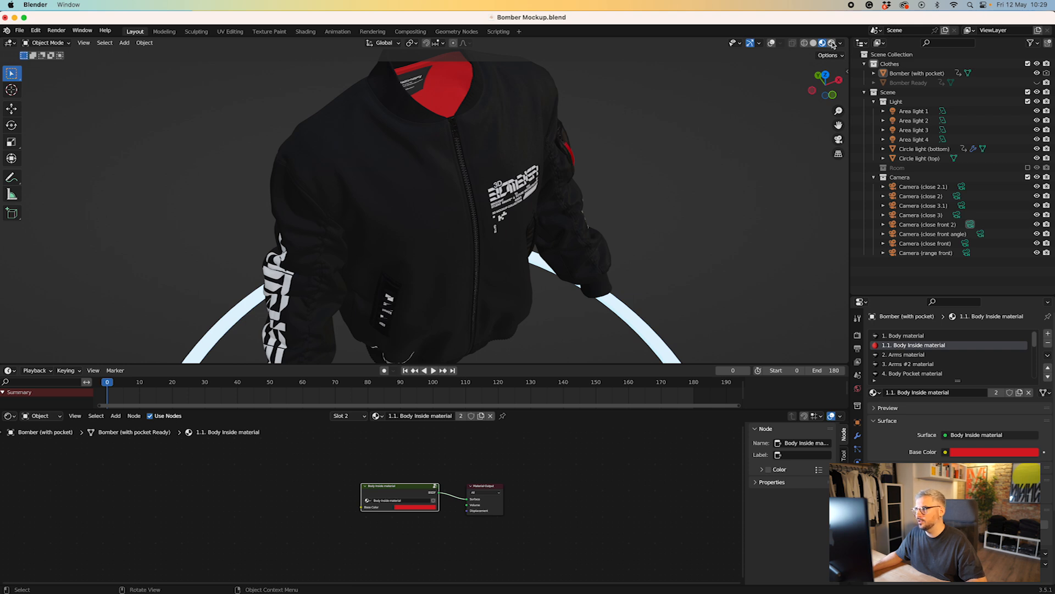
pyautogui.click(811, 42)
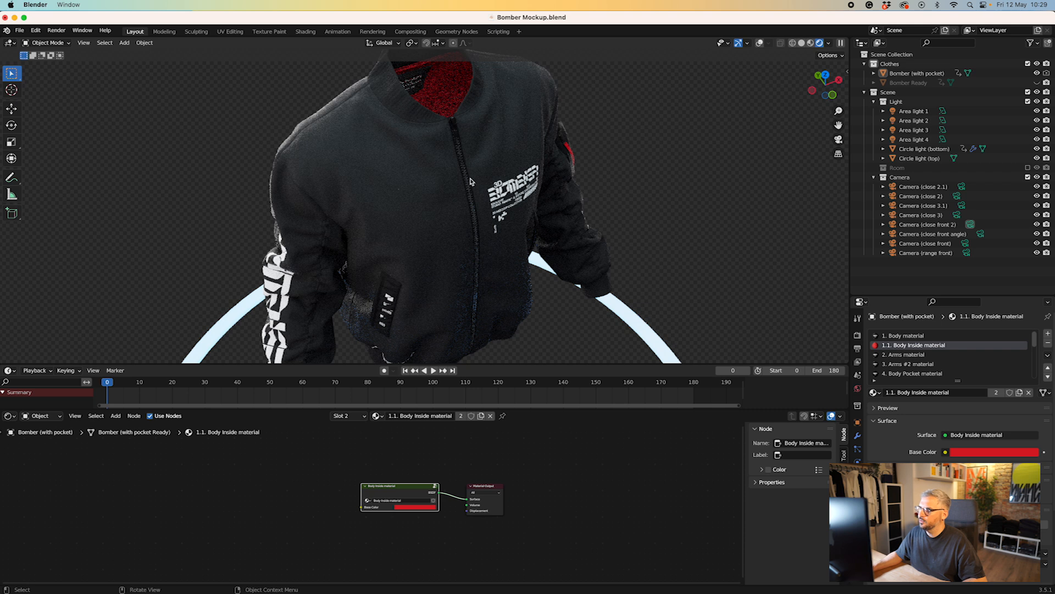
pyautogui.click(821, 42)
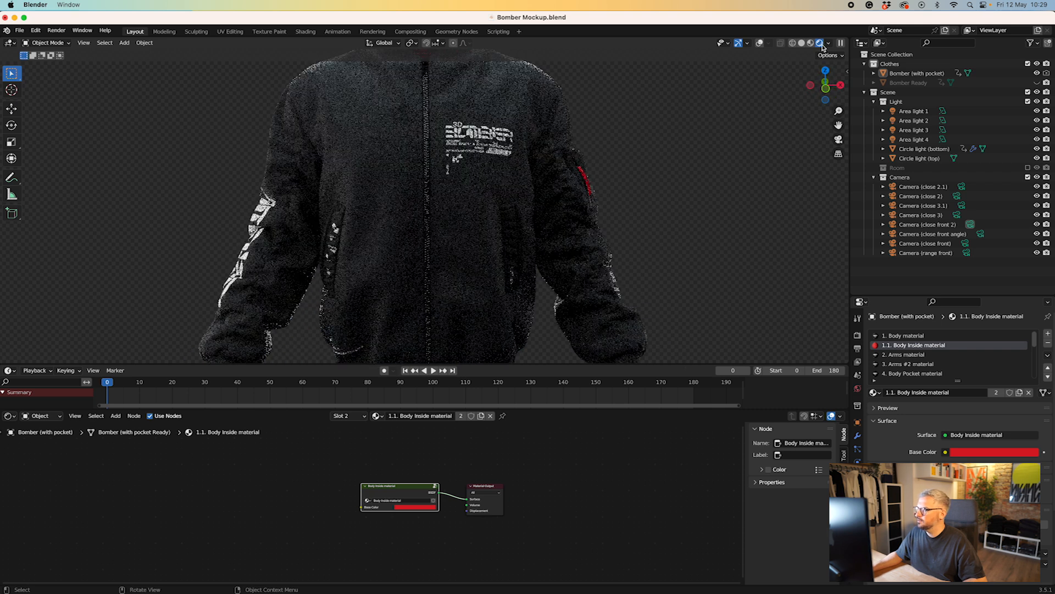
pyautogui.click(820, 43)
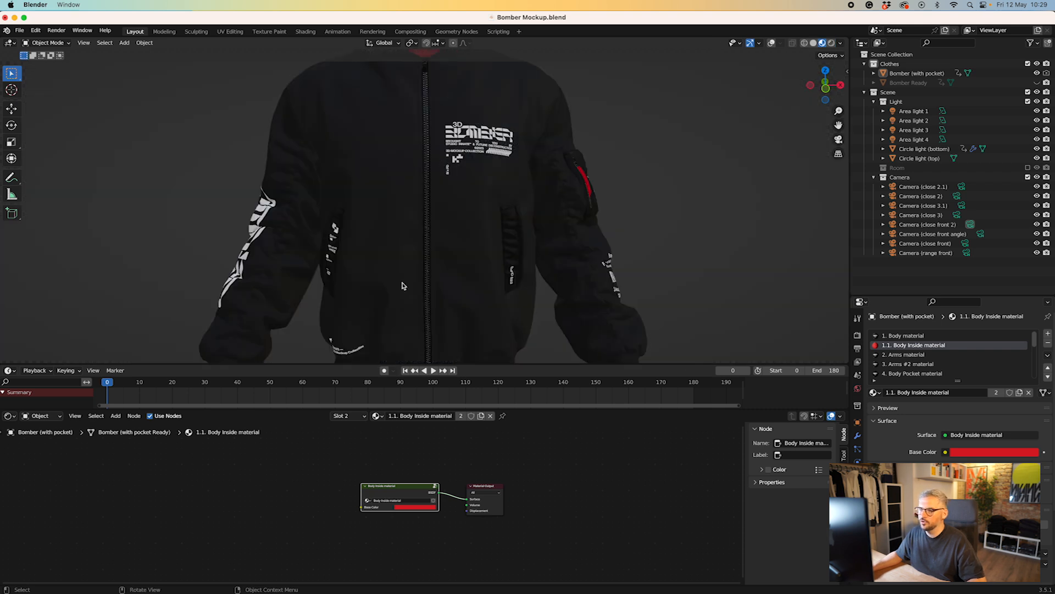
pyautogui.moveTo(364, 424)
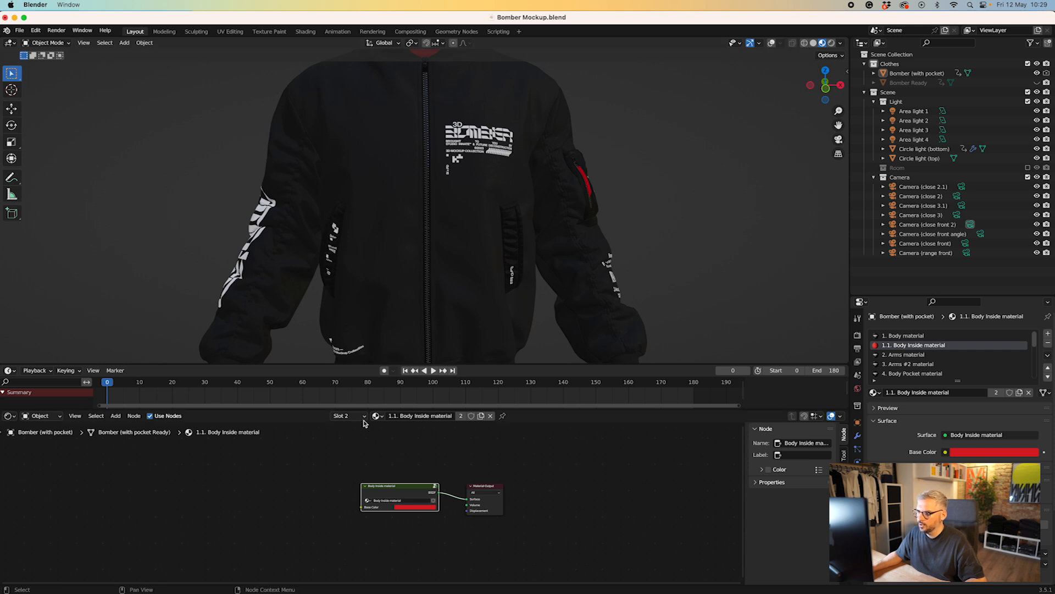
pyautogui.click(350, 415)
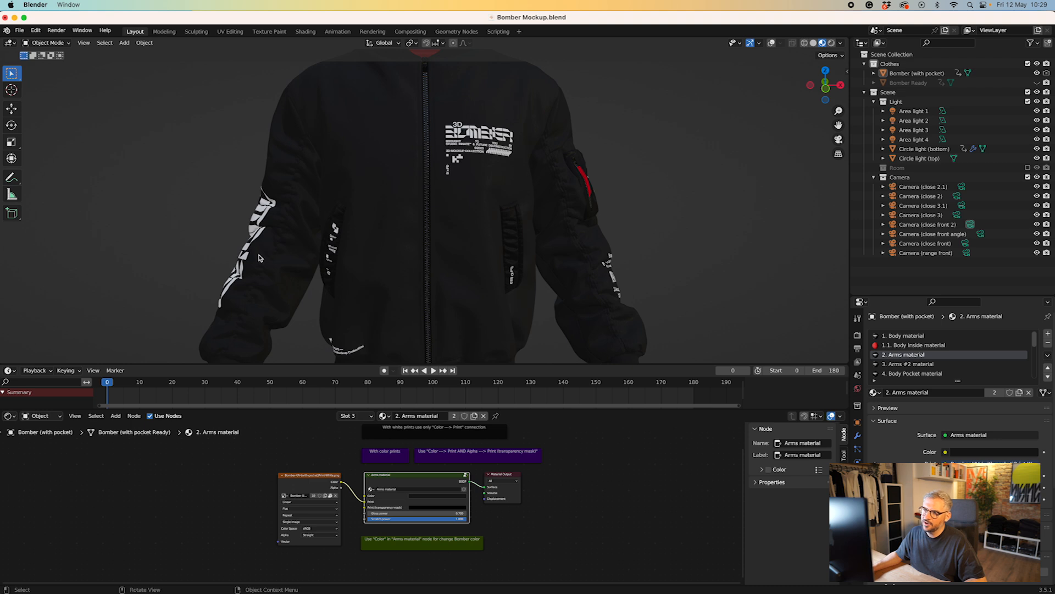
# - Inspect the Arms and Arms #2 material colours, leaving the sleeves black
pyautogui.scroll(-3)
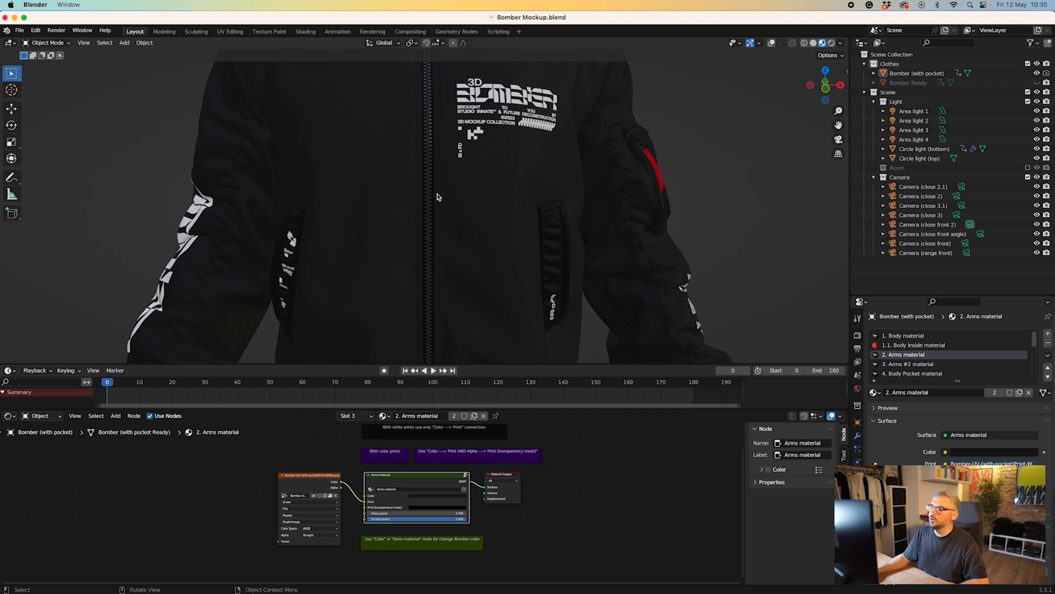
pyautogui.scroll(-3)
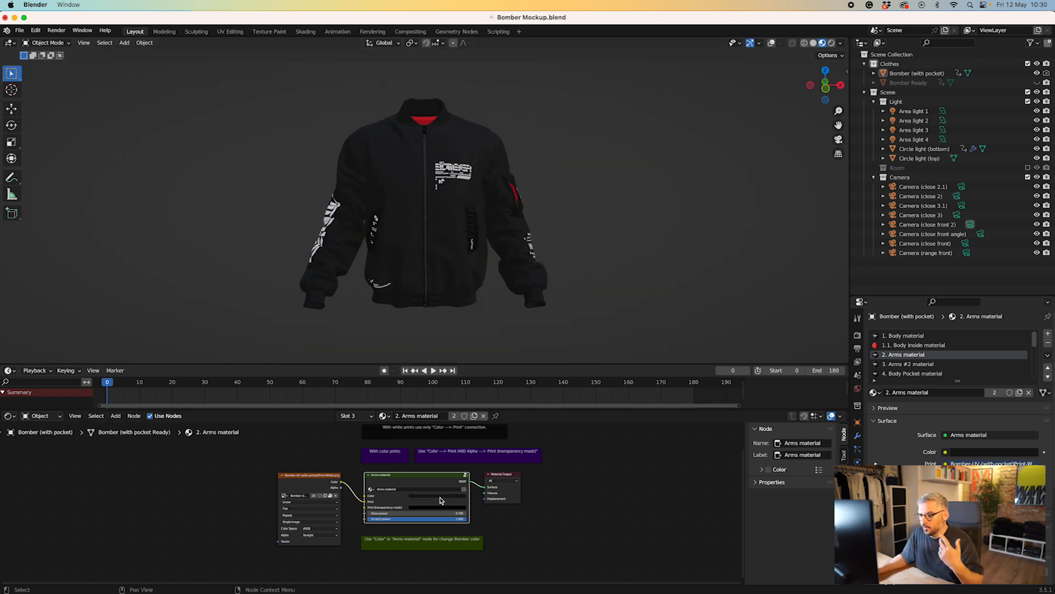
pyautogui.click(445, 488)
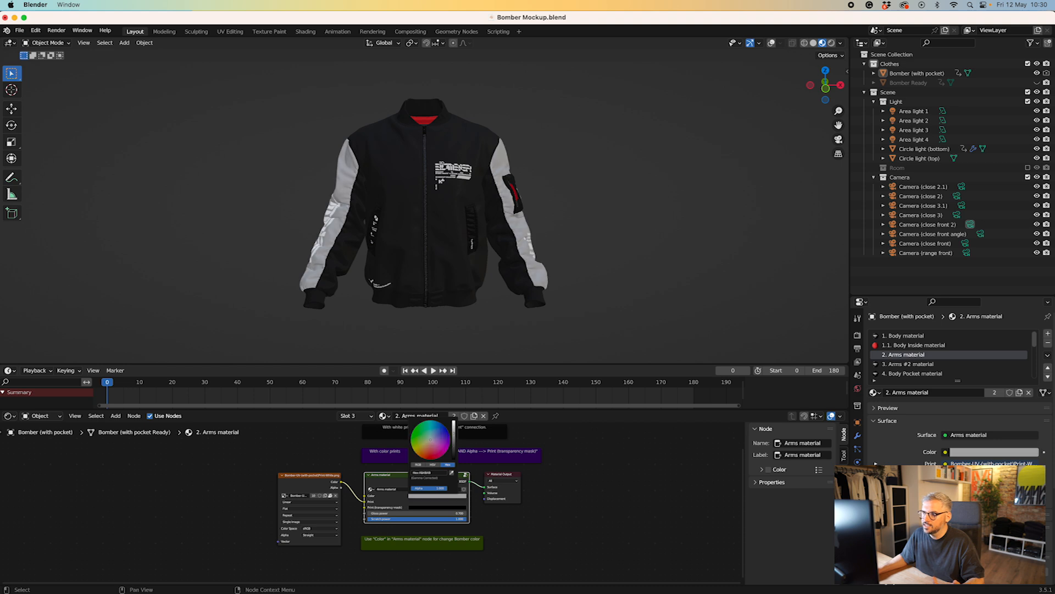
pyautogui.click(356, 415)
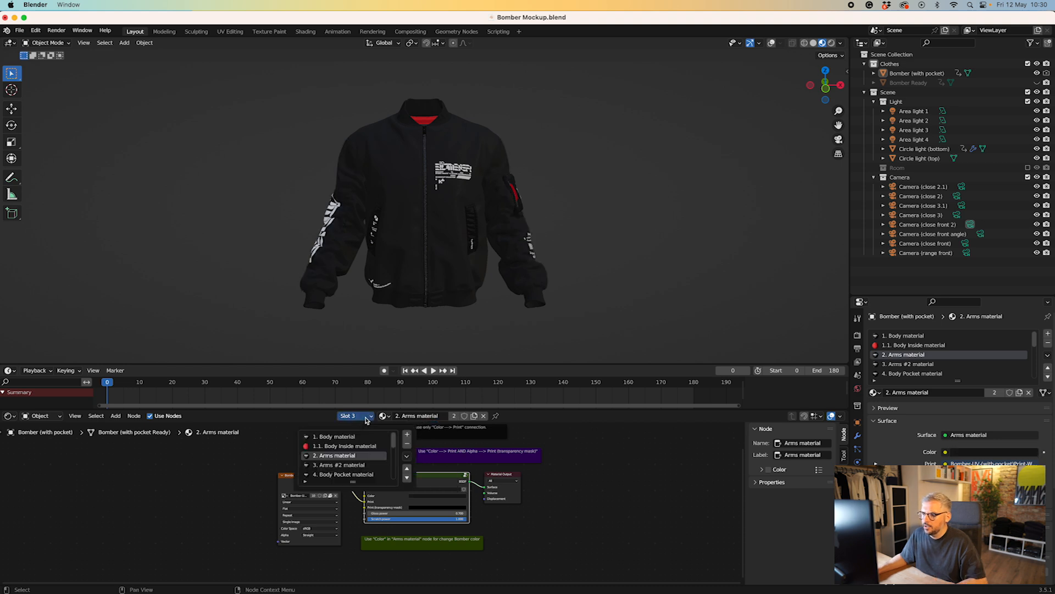
pyautogui.click(339, 465)
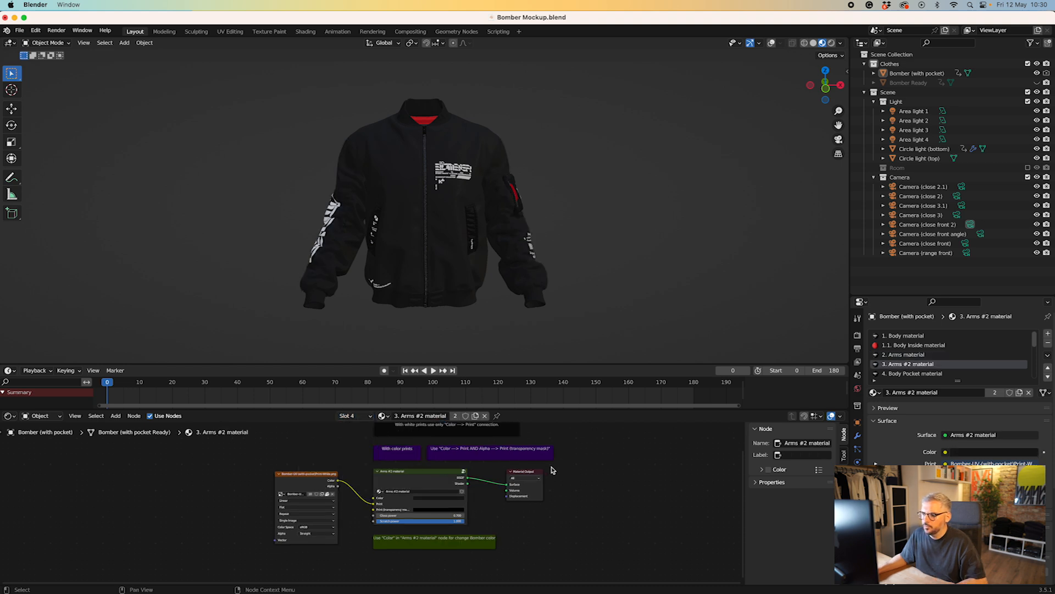
pyautogui.click(436, 491)
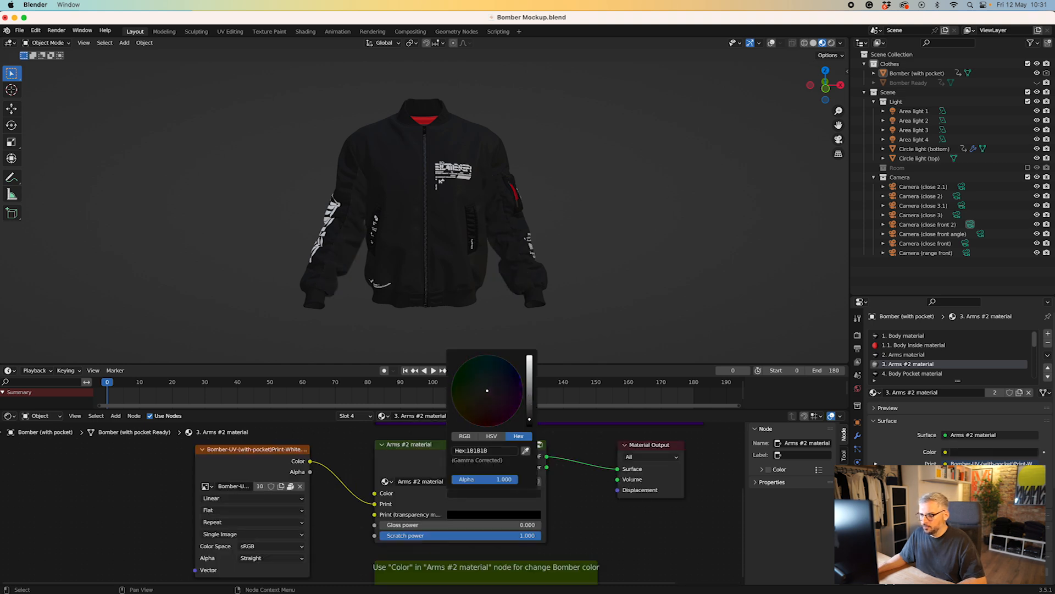
pyautogui.click(390, 434)
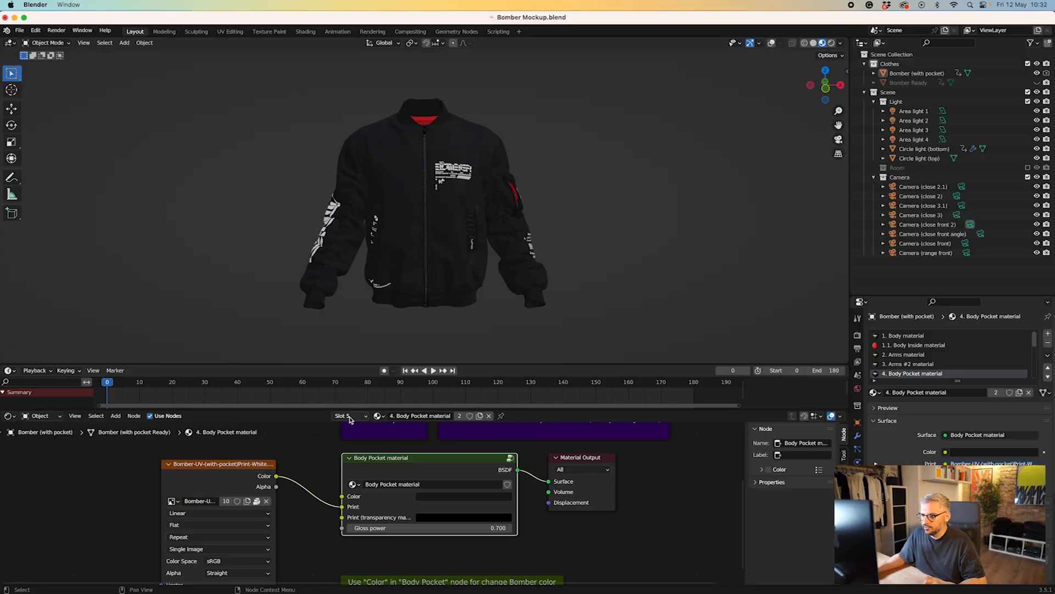
# - Step through the pocket material slots and select 5. Arm Pocket
pyautogui.click(349, 415)
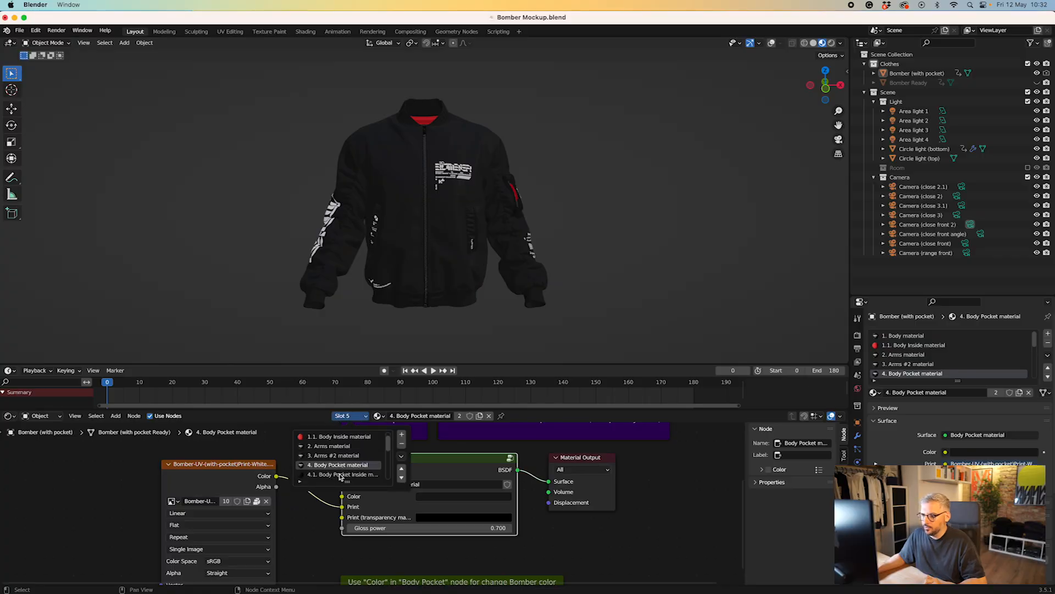
pyautogui.click(342, 474)
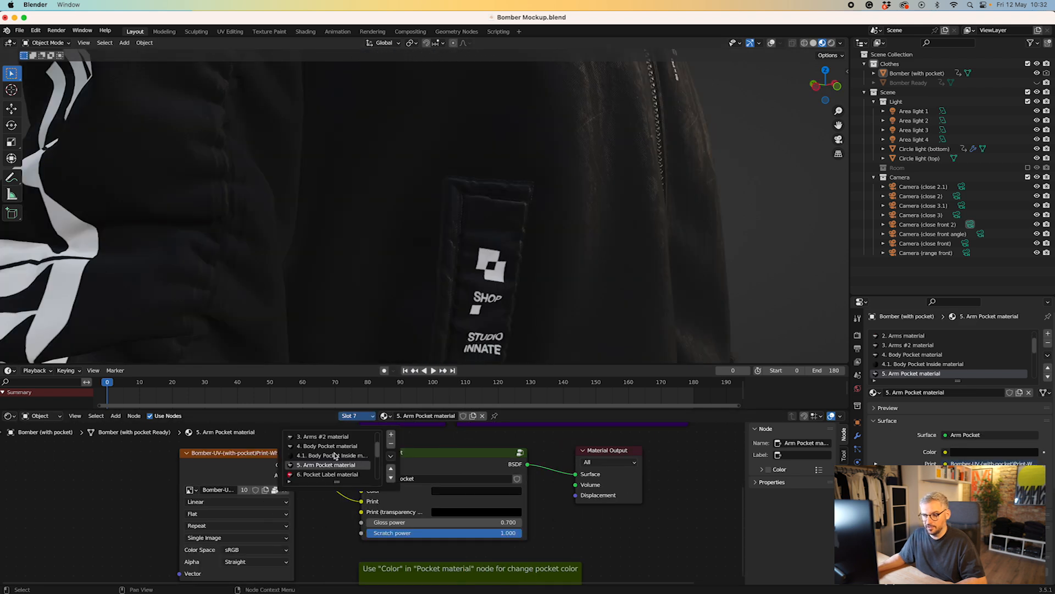
pyautogui.click(328, 465)
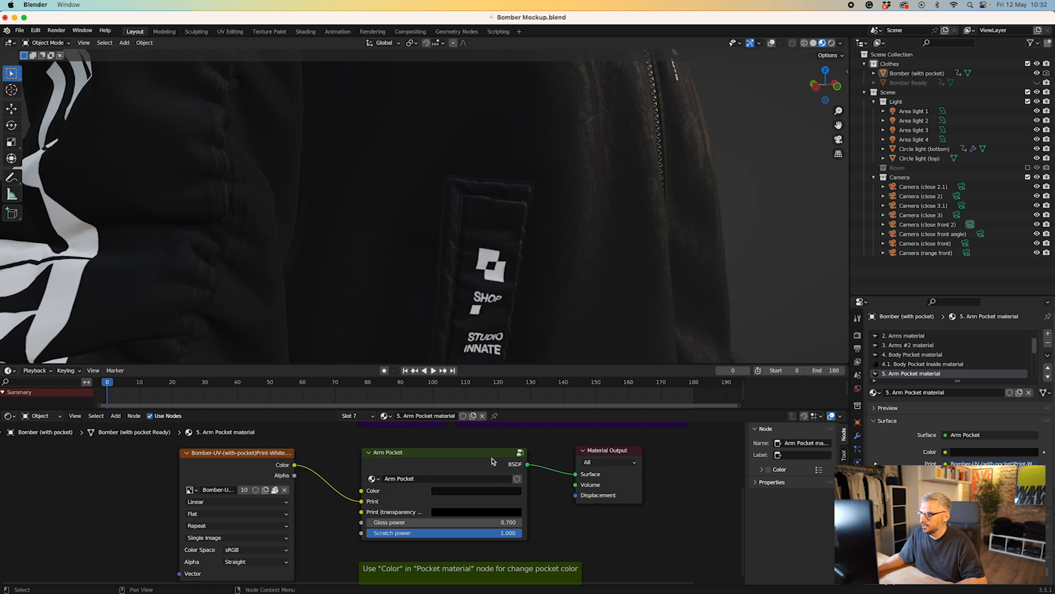
pyautogui.click(354, 415)
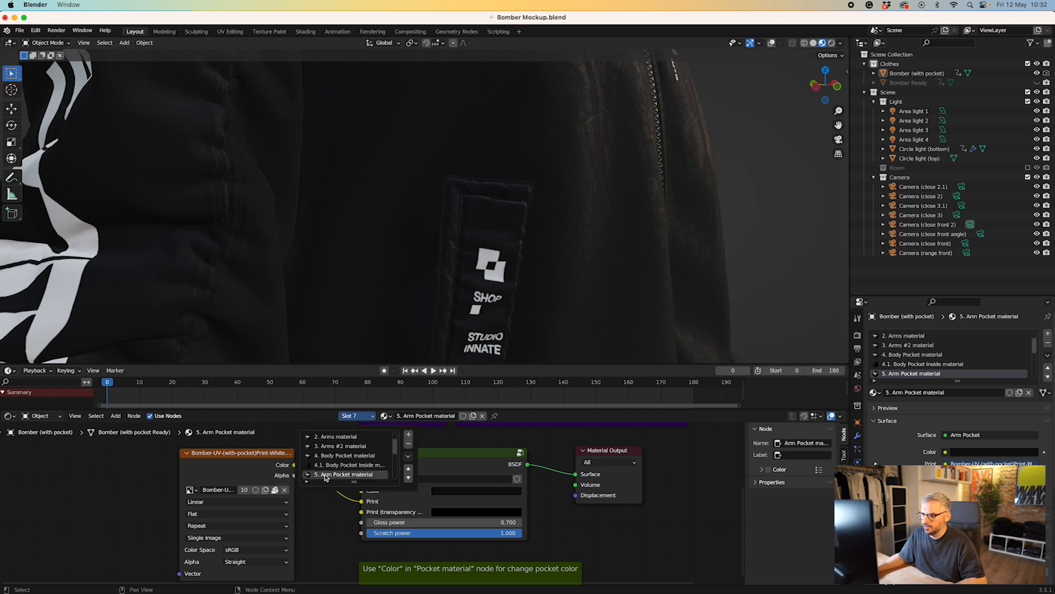
pyautogui.click(345, 474)
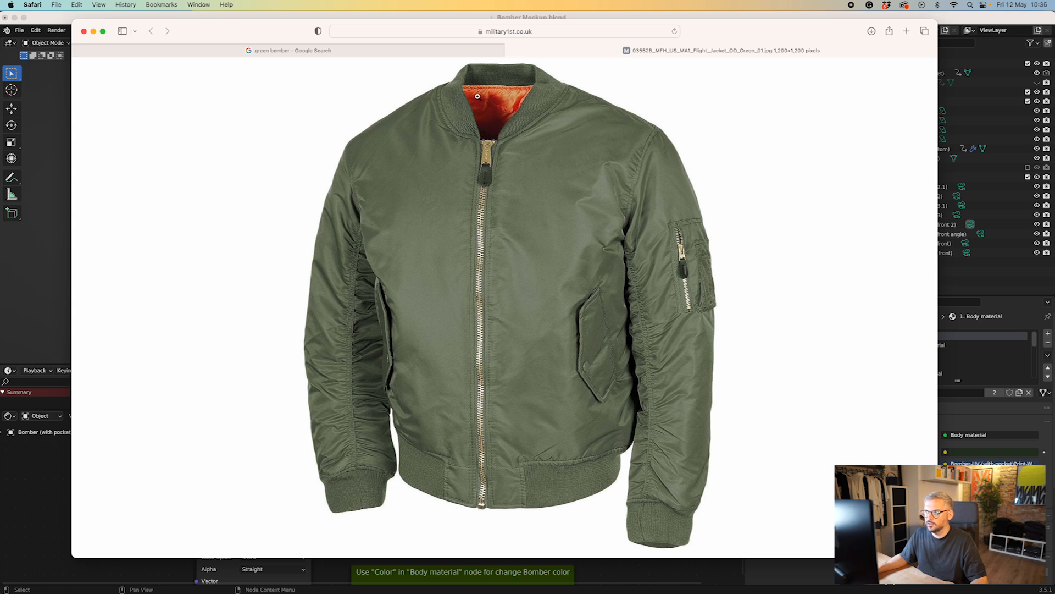
pyautogui.moveTo(516, 132)
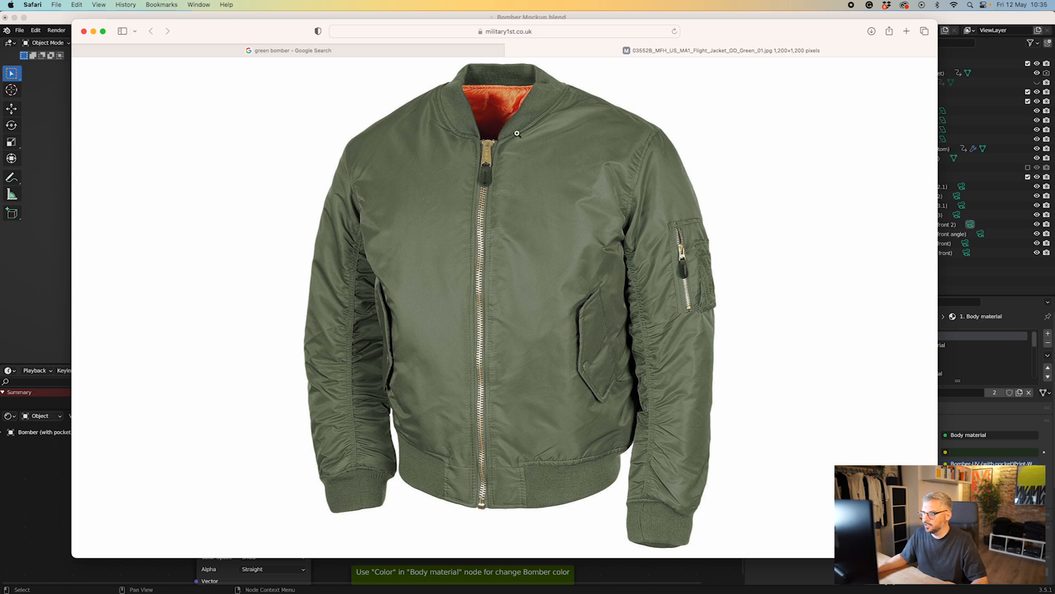
pyautogui.moveTo(535, 192)
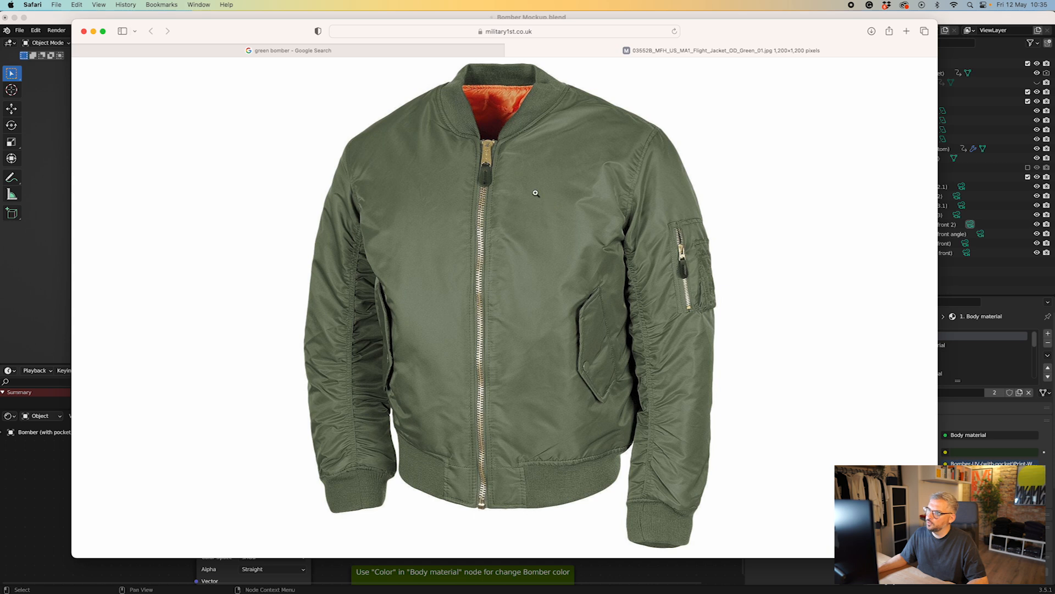
pyautogui.moveTo(359, 576)
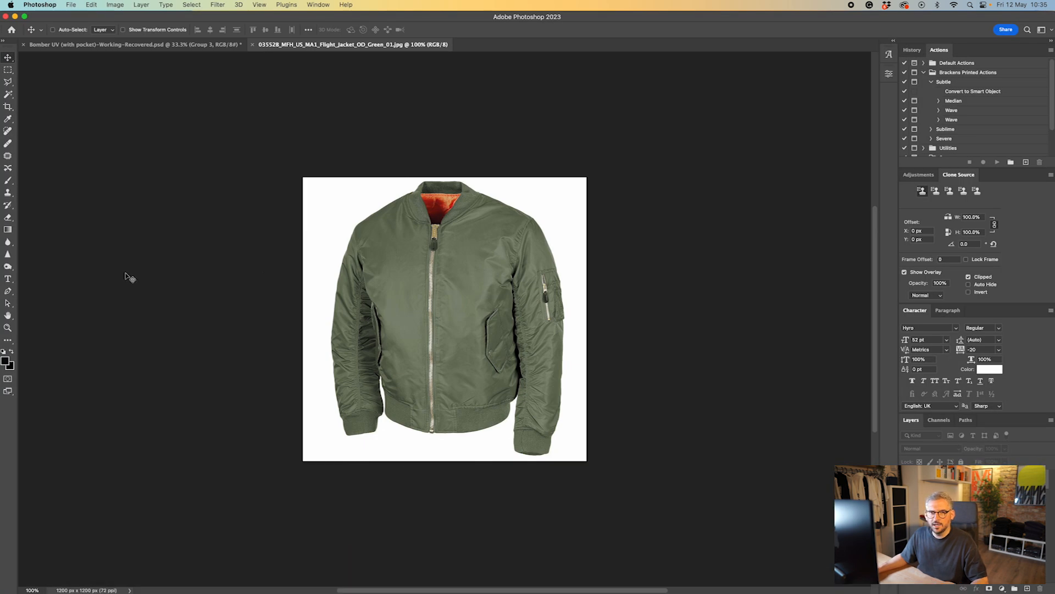
# - Mosaic-pixelate the reference photo at cell size 200 and sample olive green 535b48
pyautogui.click(114, 5)
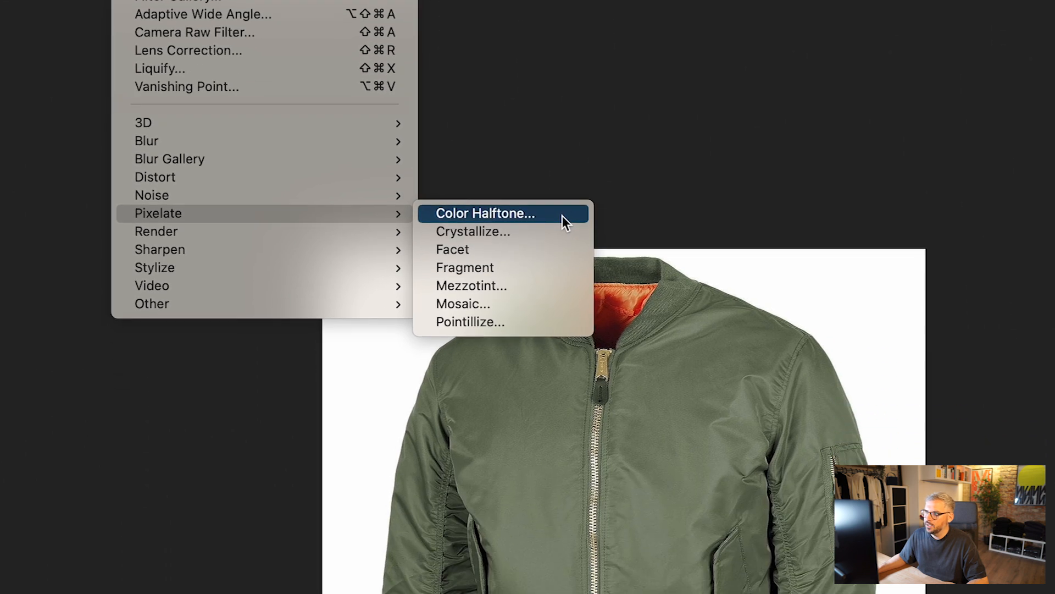
pyautogui.moveTo(519, 96)
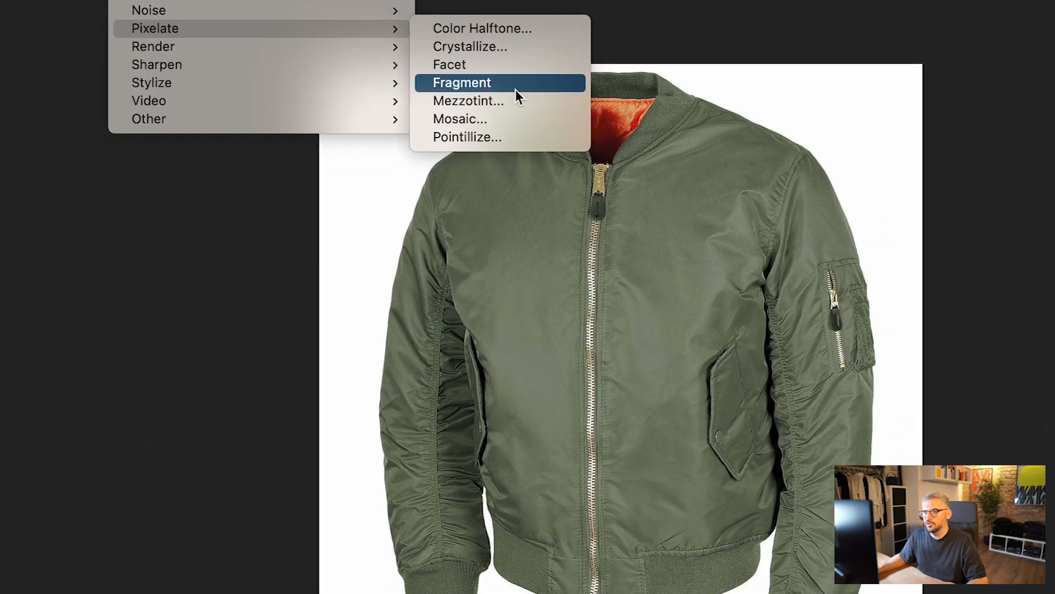
pyautogui.click(459, 119)
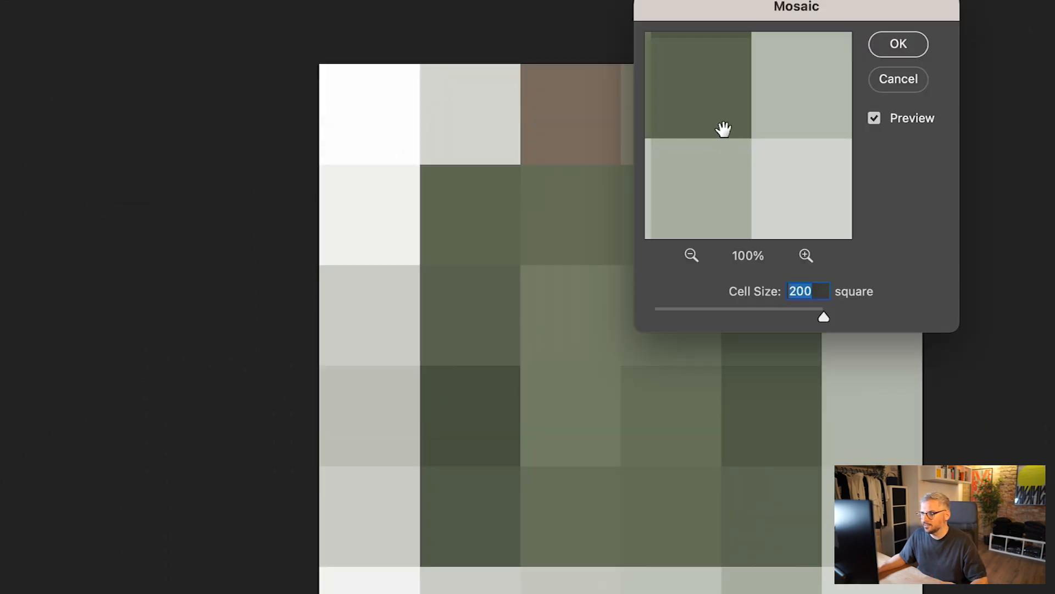
pyautogui.click(898, 44)
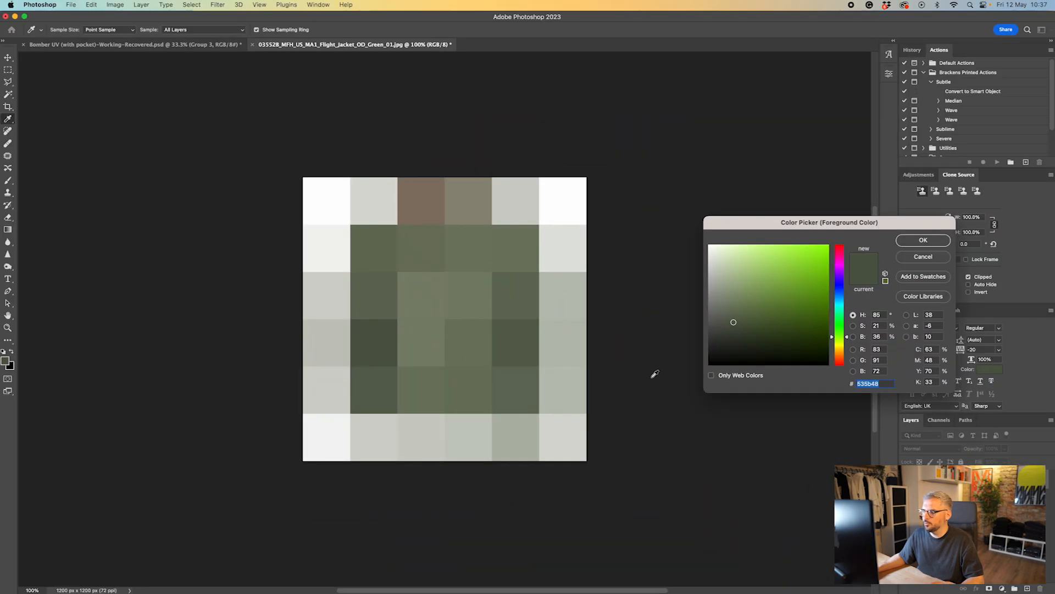
pyautogui.moveTo(945, 285)
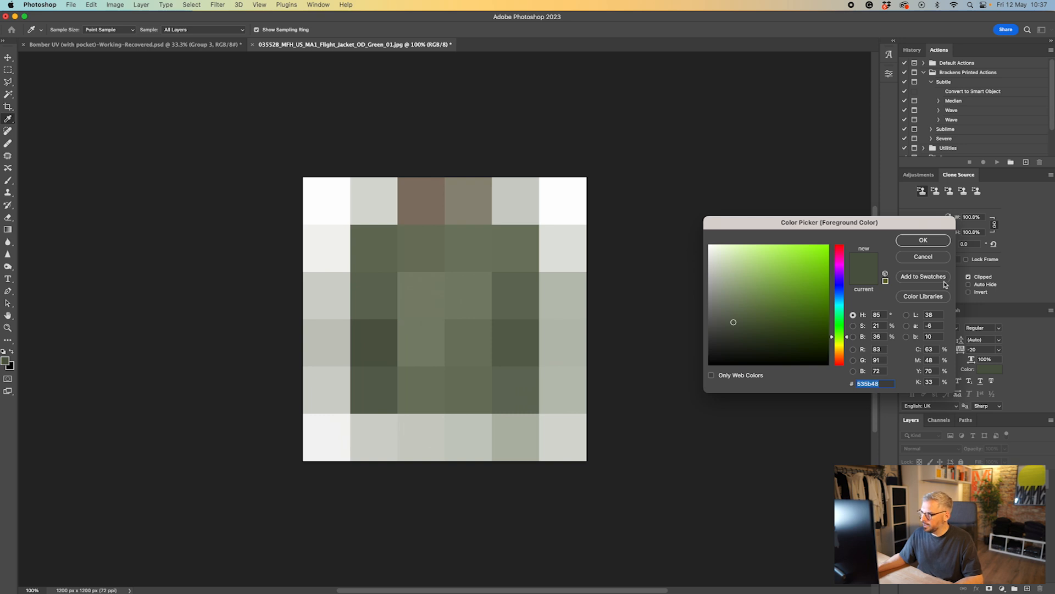
pyautogui.click(923, 240)
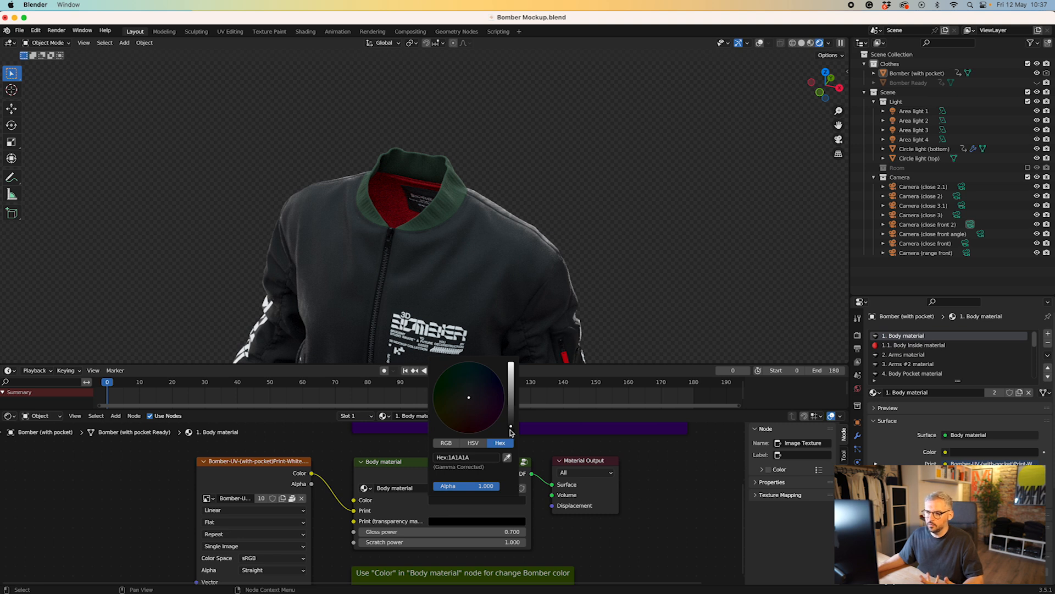
pyautogui.moveTo(511, 431)
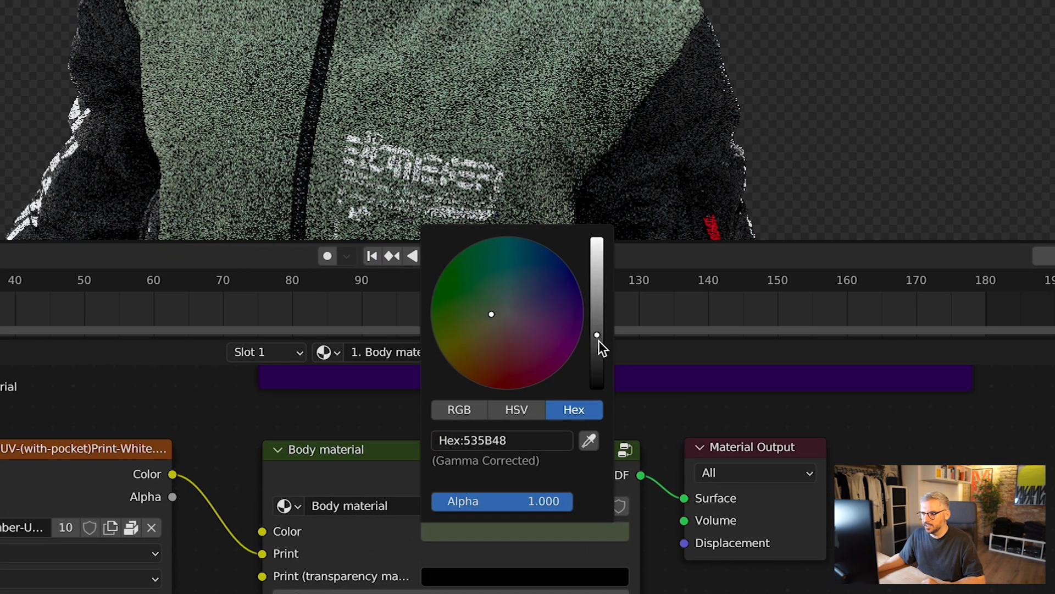
pyautogui.moveTo(599, 343)
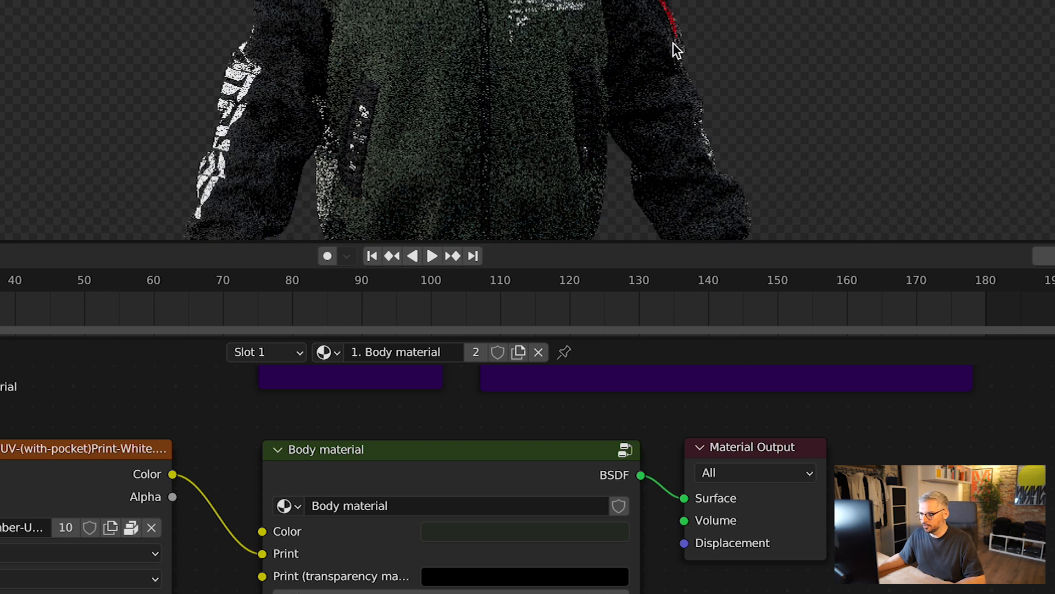
# - Set the Body and Arms #2 material colours to hex 292D24
pyautogui.click(525, 531)
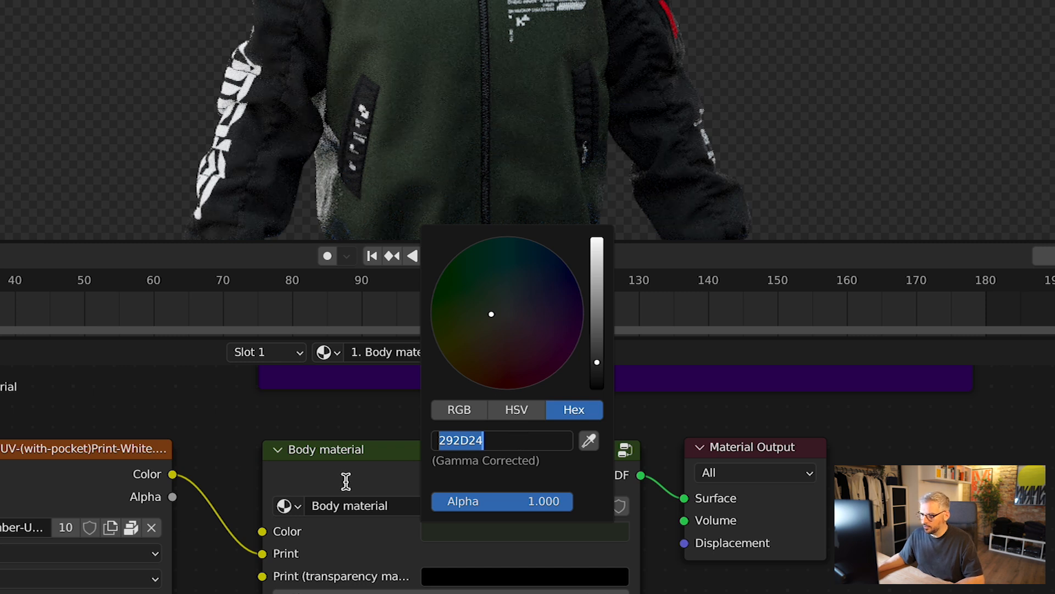
pyautogui.click(266, 351)
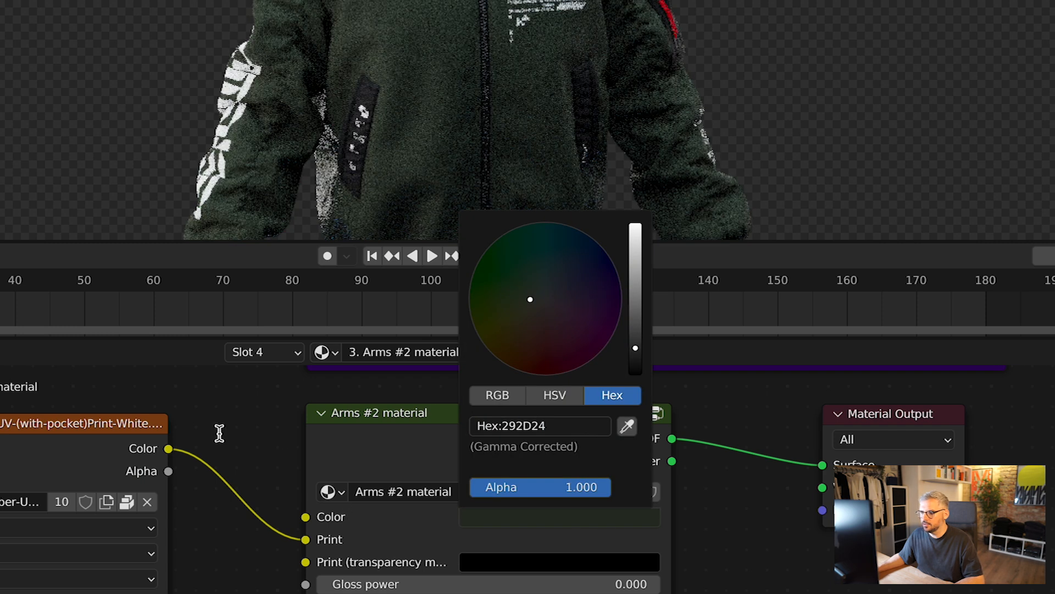
pyautogui.click(265, 351)
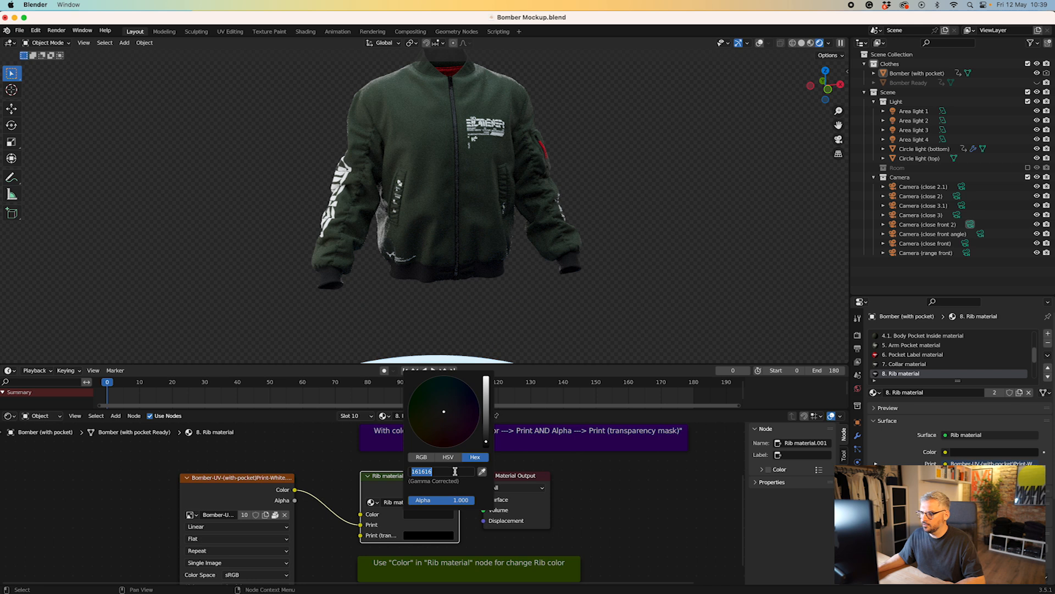
# - Set the Rib and Rib Zipper Bottom material colours to hex 292D24
pyautogui.write('292D24')
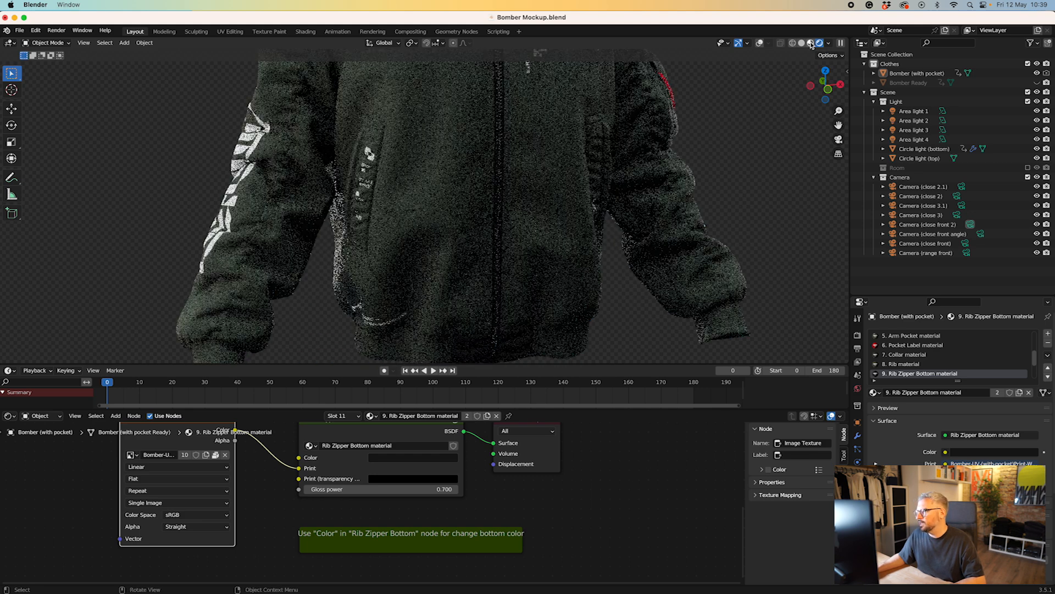
pyautogui.click(822, 42)
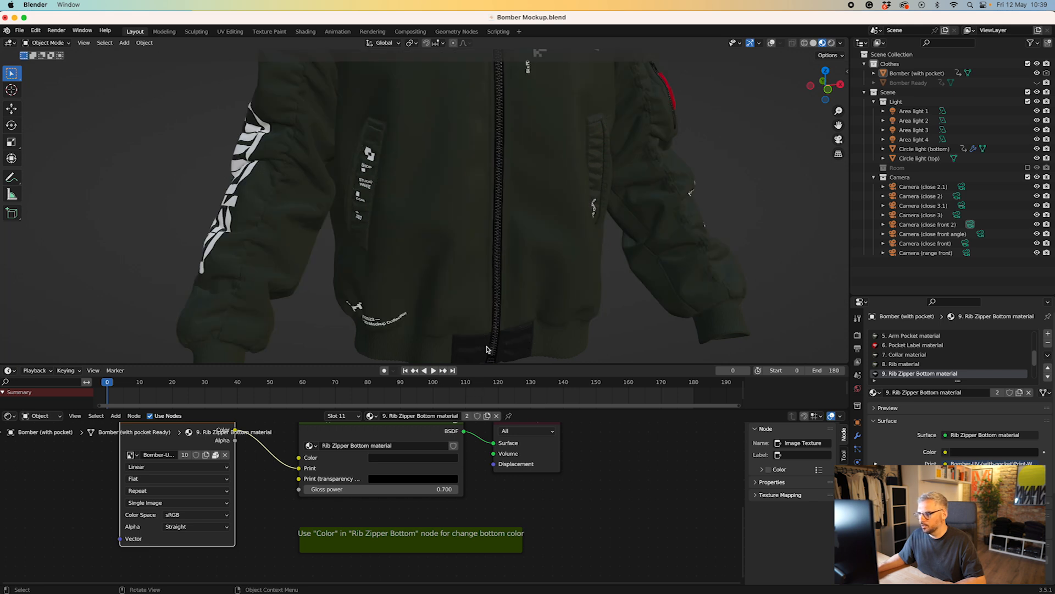
pyautogui.moveTo(401, 462)
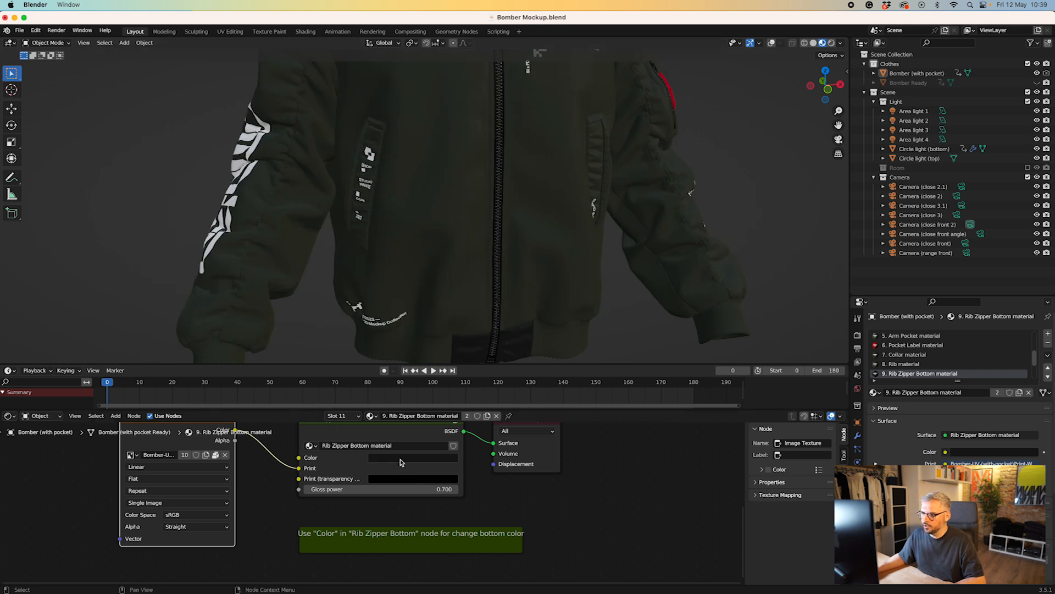
pyautogui.click(411, 457)
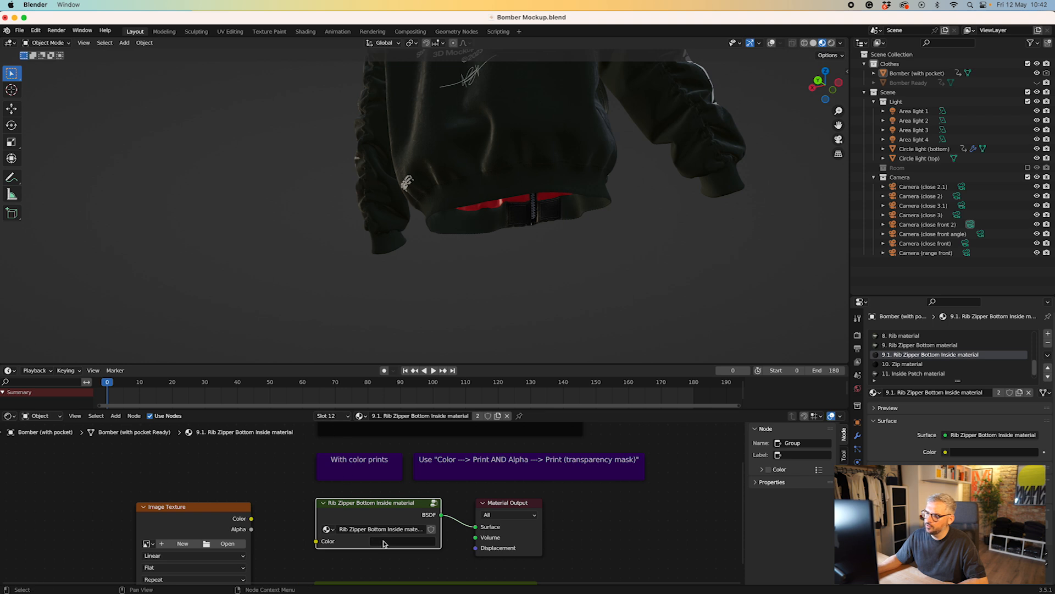
# - Set the Rib Zipper Bottom Inside material colour to a grey tone
pyautogui.click(404, 541)
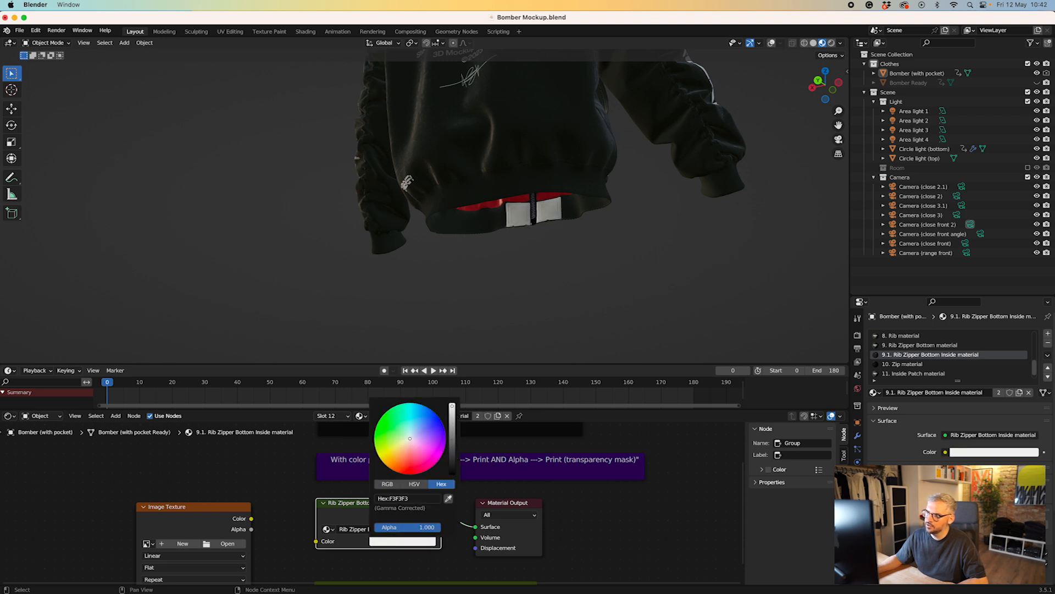
pyautogui.click(525, 272)
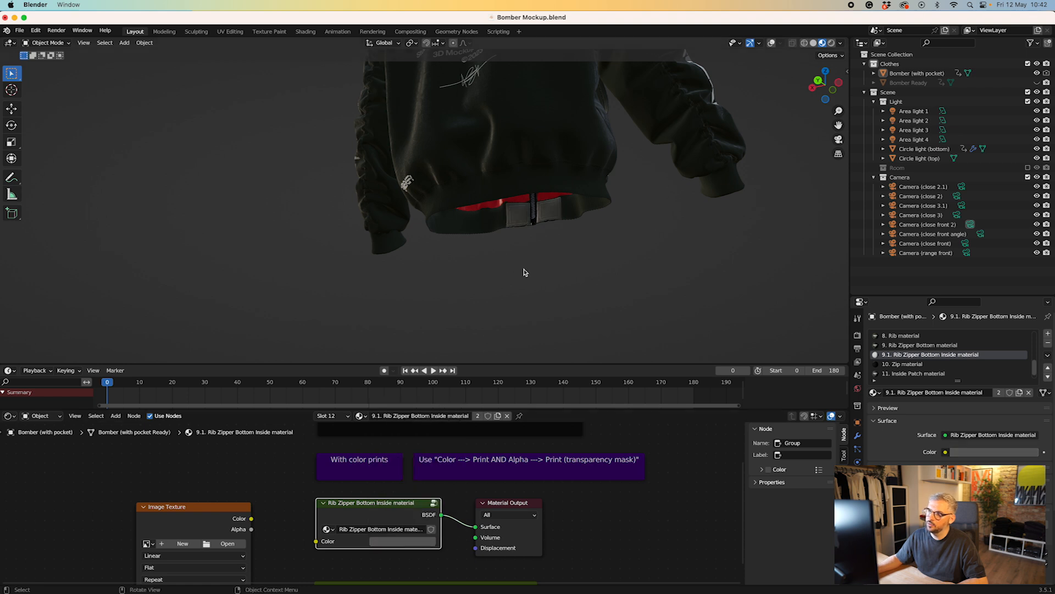
pyautogui.moveTo(313, 421)
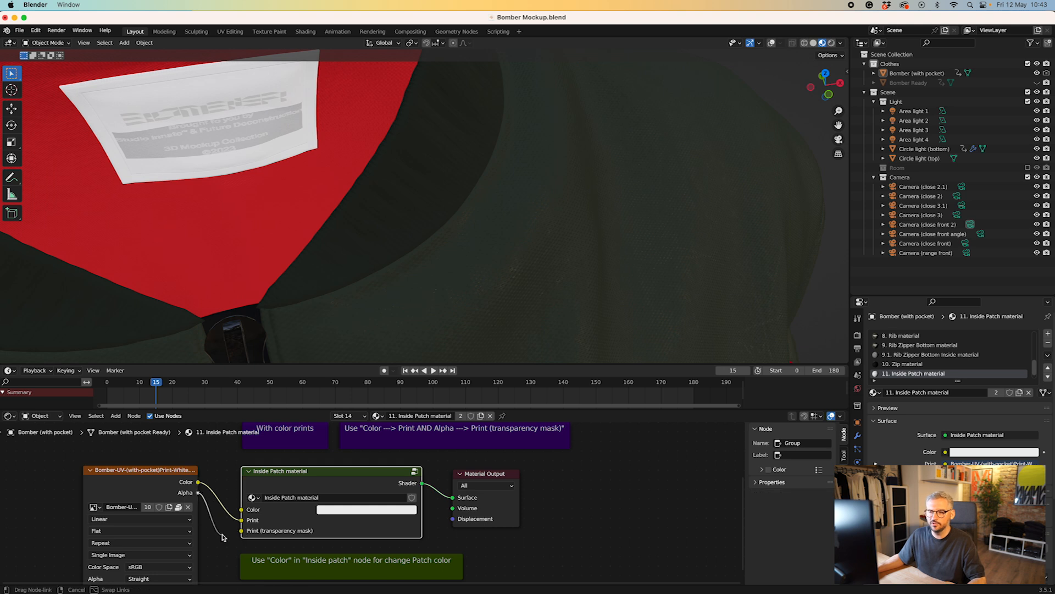
# - Pick 1. Body material from the node editor's material slot dropdown
pyautogui.click(366, 510)
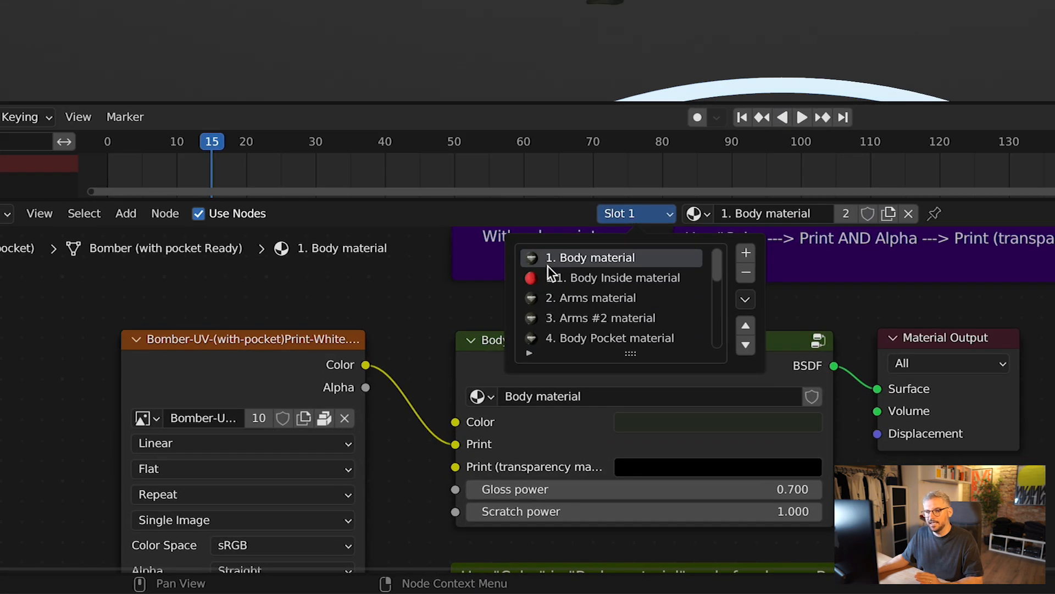
pyautogui.click(591, 257)
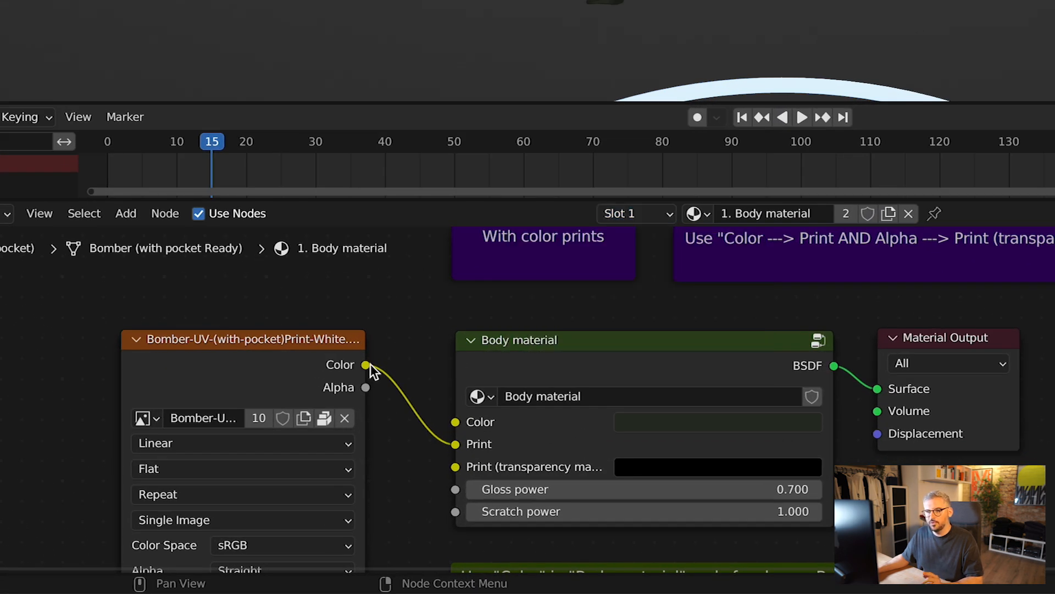
pyautogui.moveTo(304, 417)
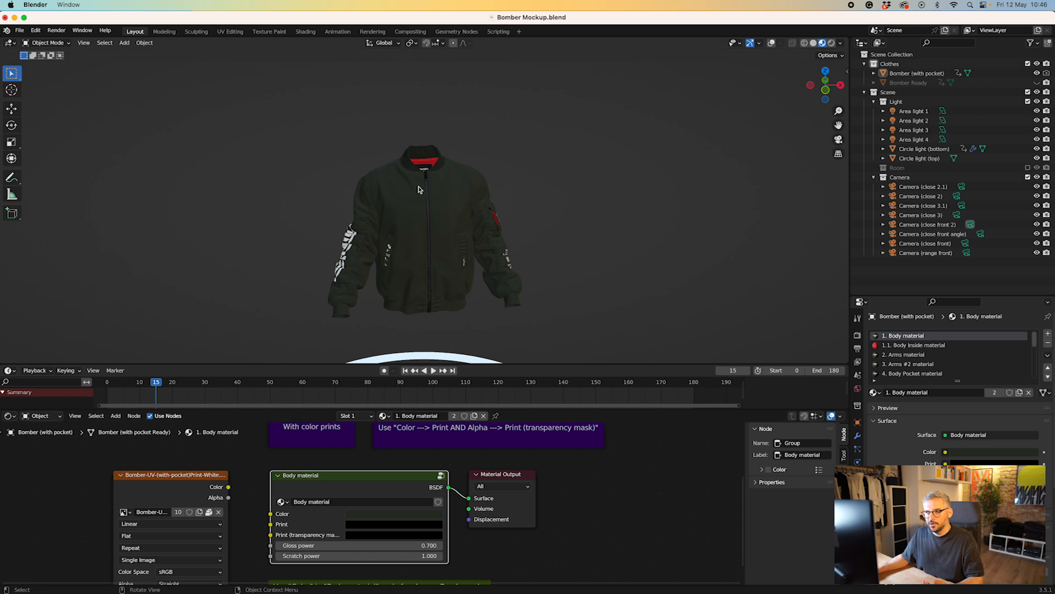
pyautogui.moveTo(352, 254)
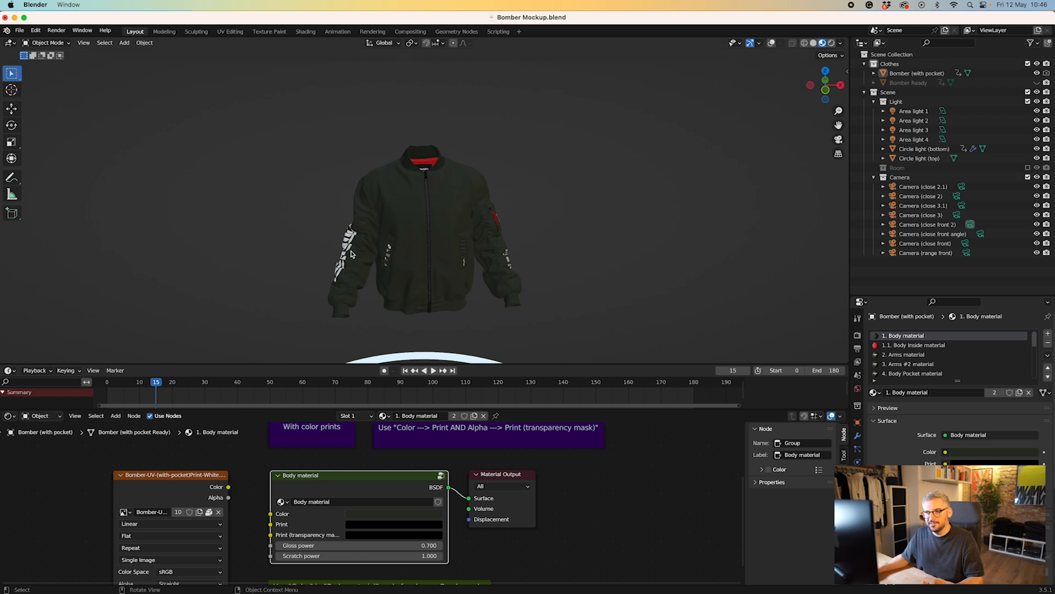